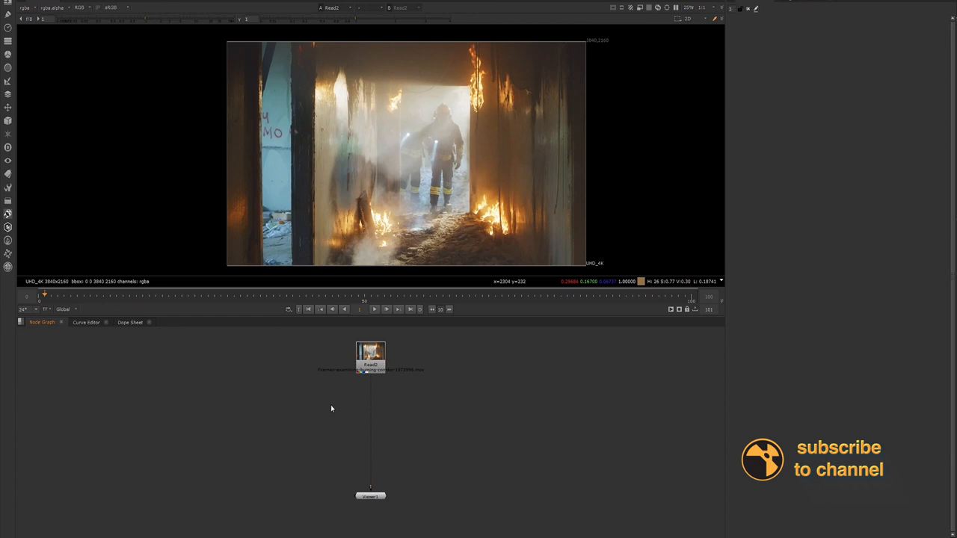
- Add a Reduce Noise [Neat Video] node, found by searching 'red', fed by Read2
click(371, 358)
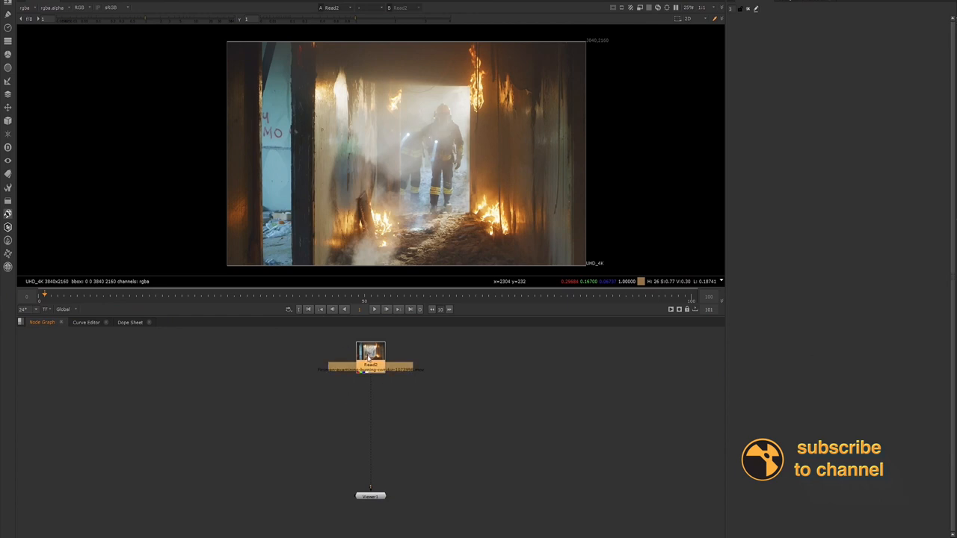
text(d)
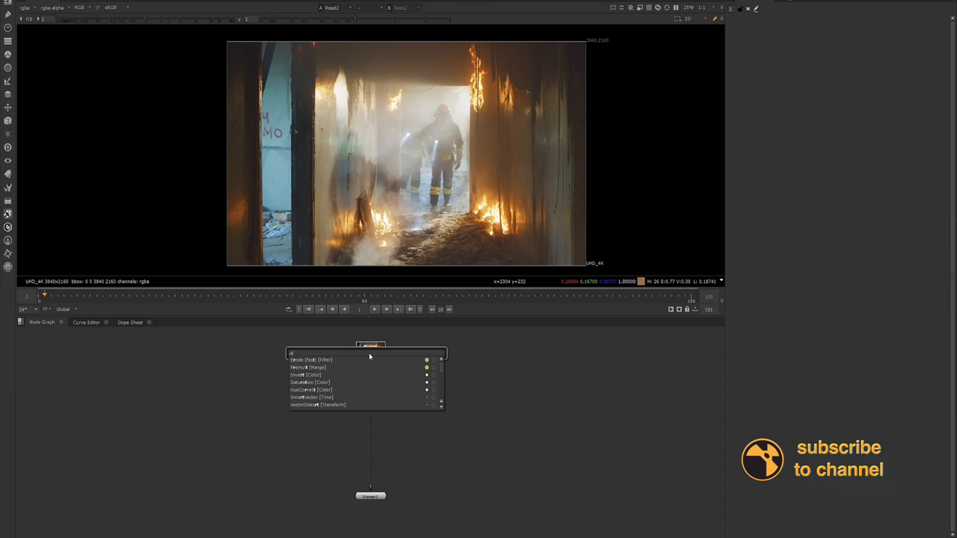
text(pa)
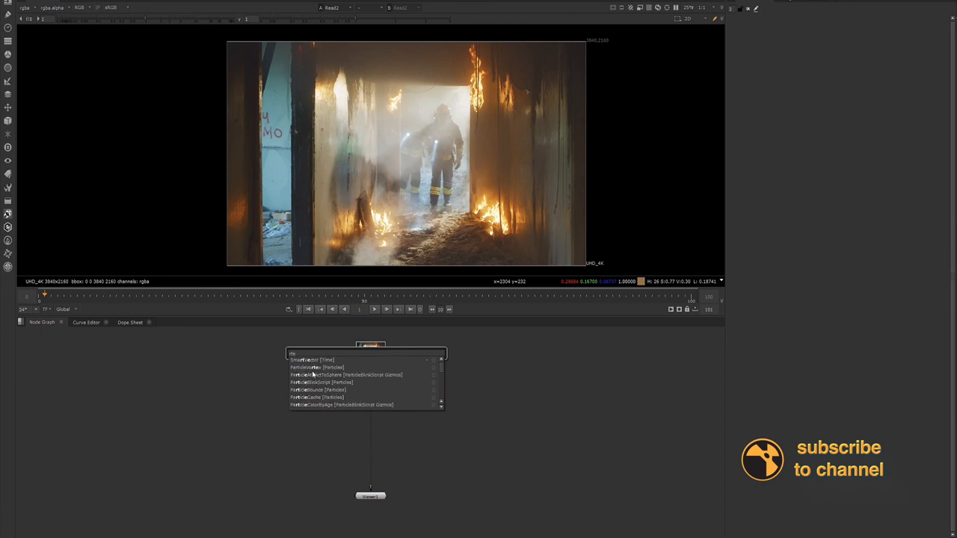
text(red)
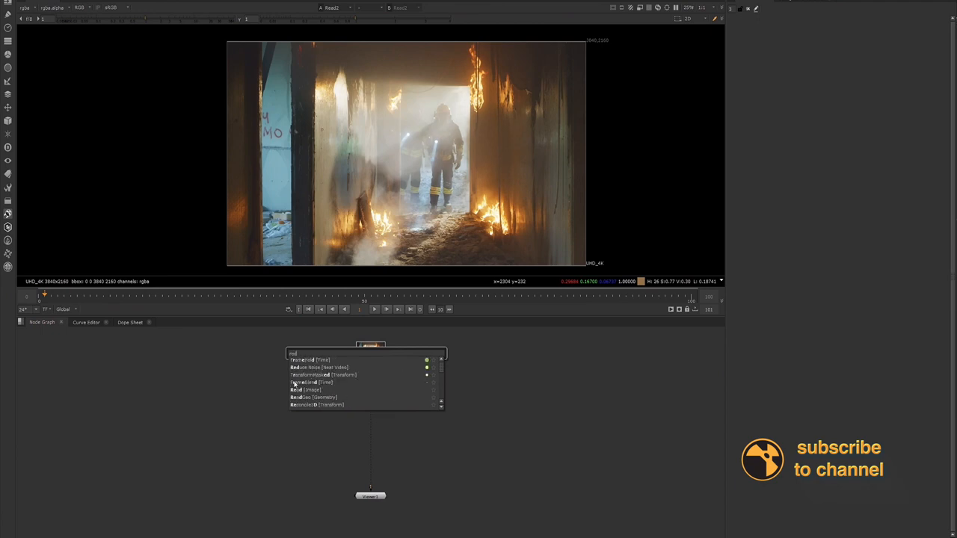
click(321, 367)
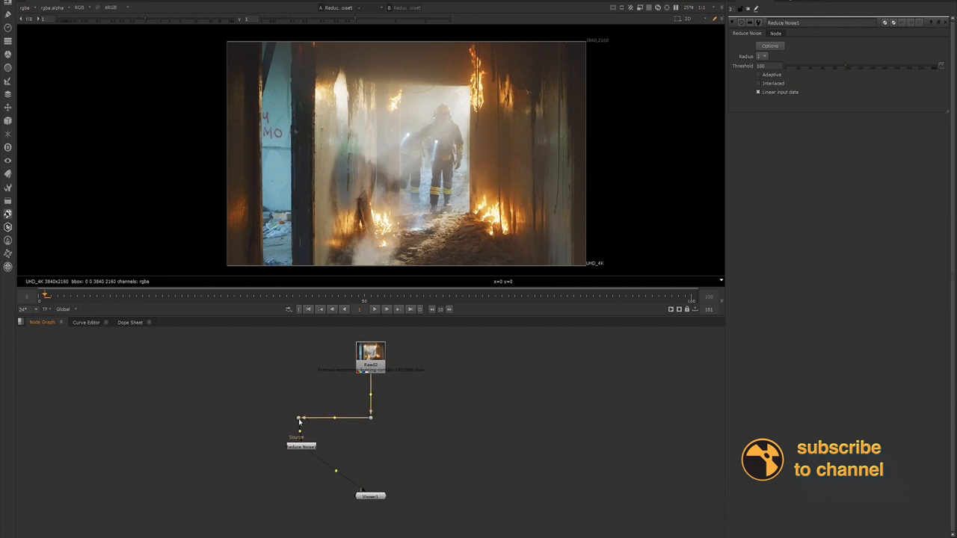
click(301, 452)
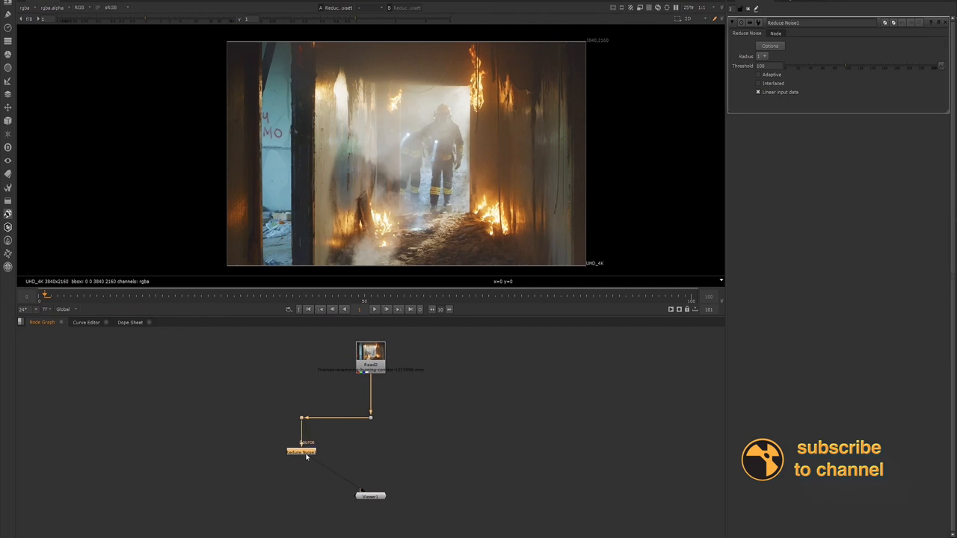
mouse_move(790, 51)
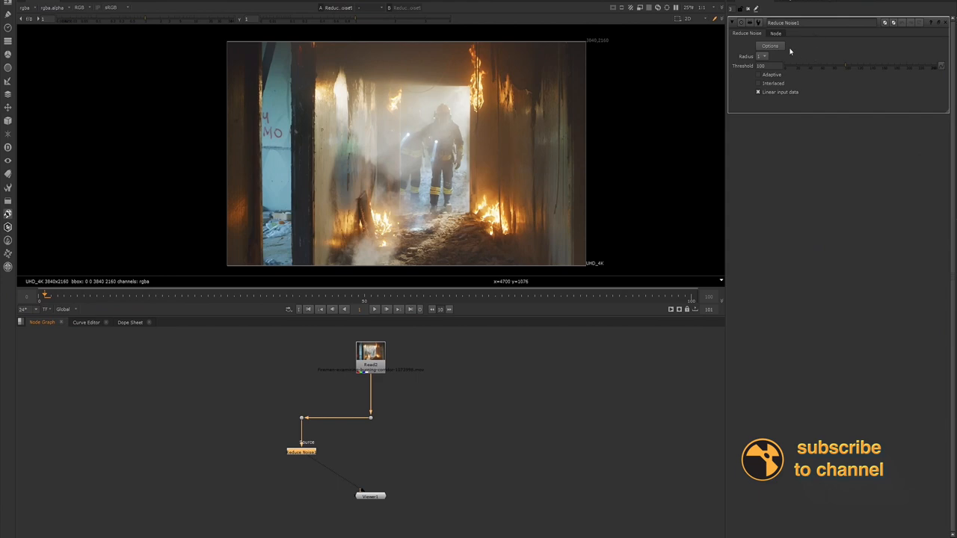
mouse_move(778, 49)
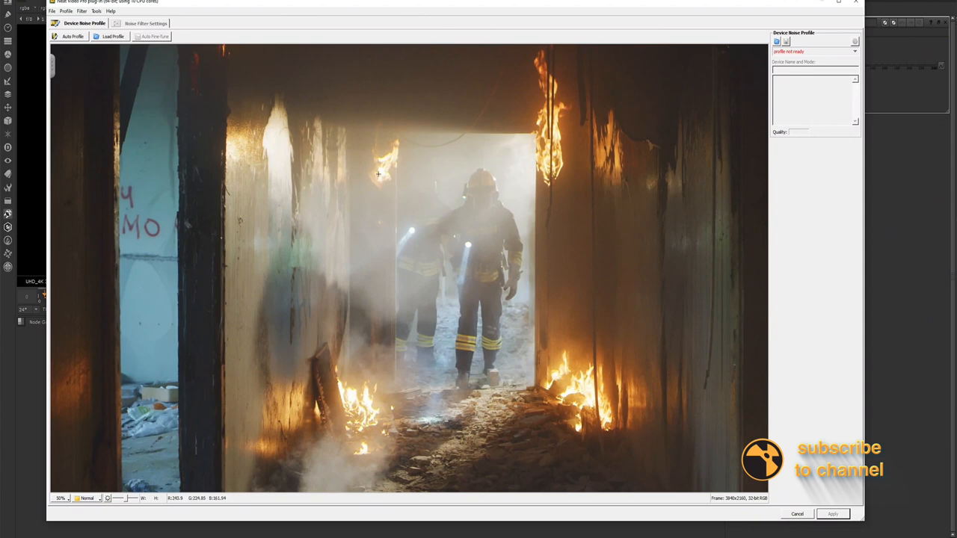
mouse_move(479, 129)
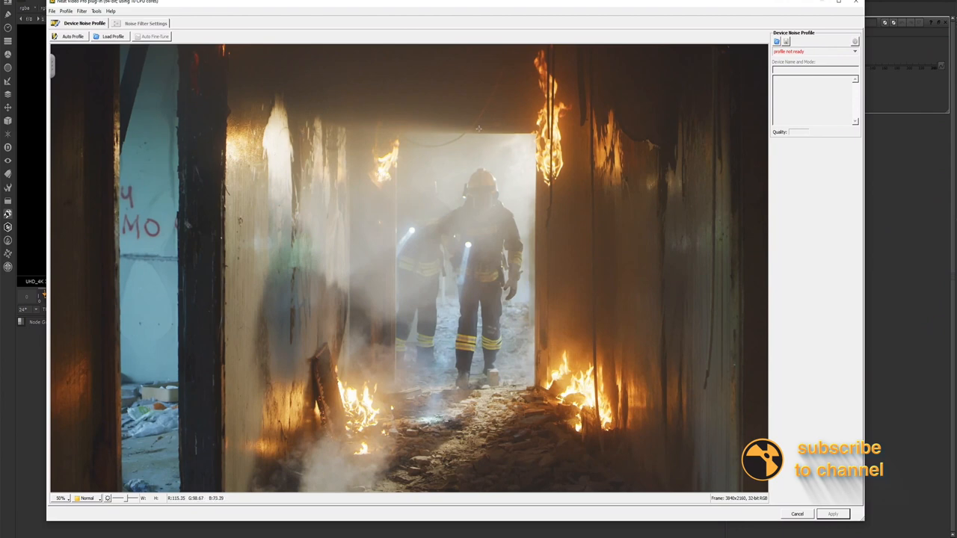
mouse_move(403, 372)
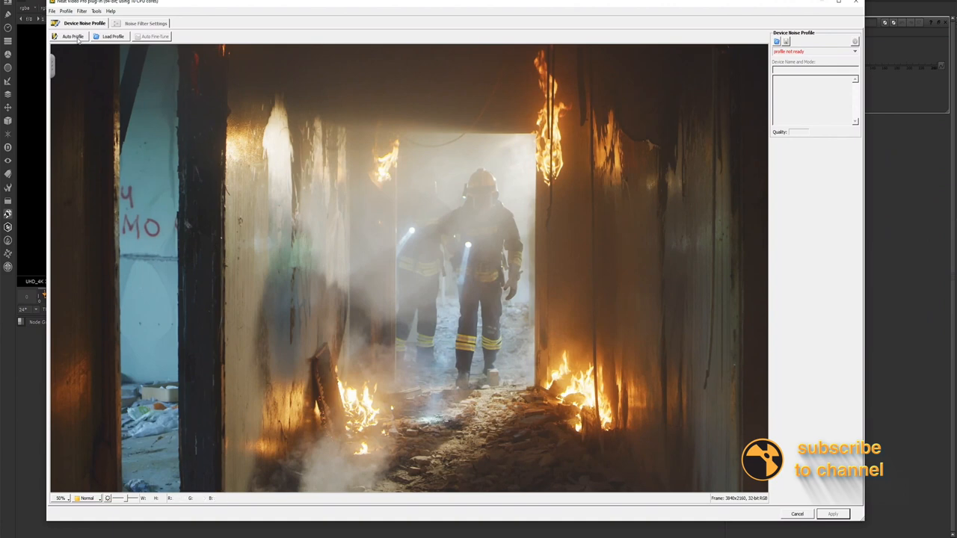
mouse_move(73, 37)
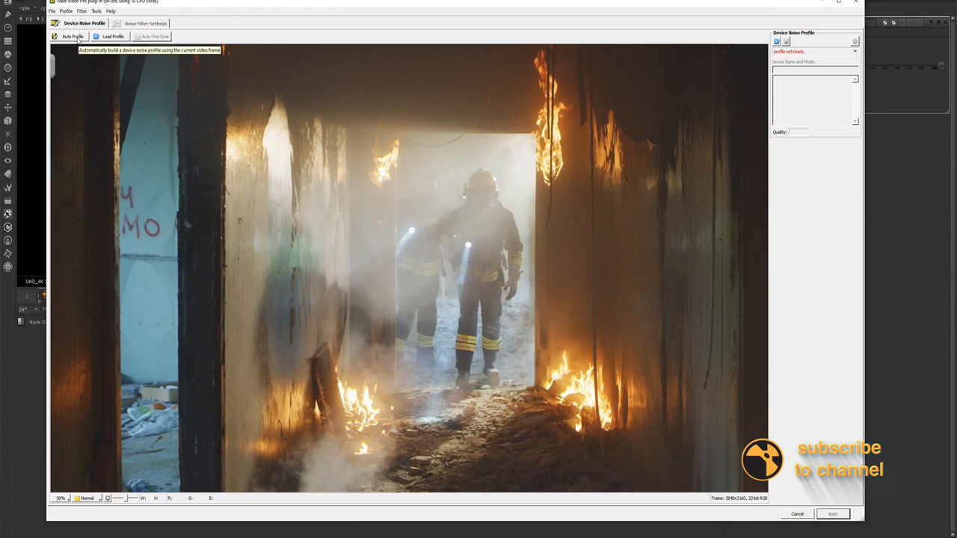
- Auto-build a noise profile of about 91% quality and apply it to the clip
click(72, 35)
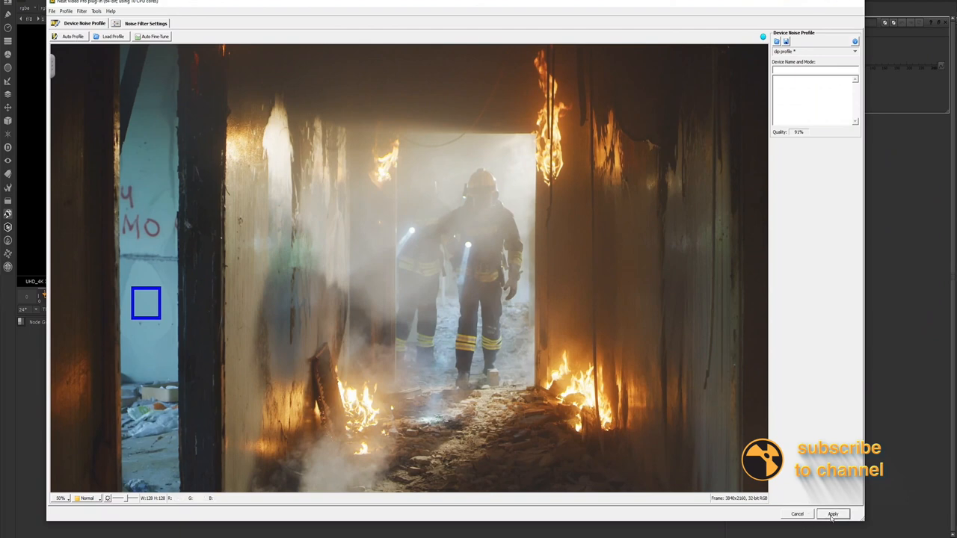
click(833, 515)
text(red)
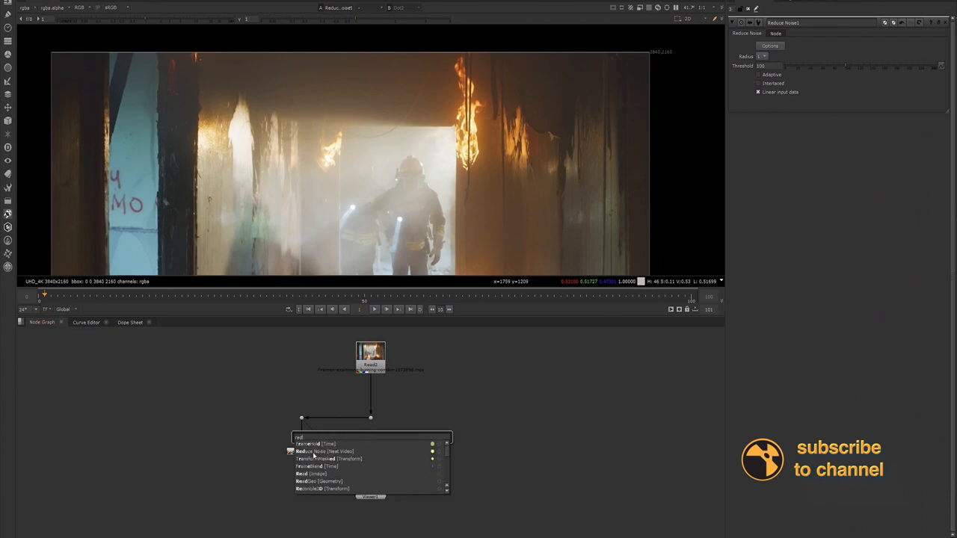
- Add a second Reduce Noise [Neat Video] node sourcing the Read2 footage
click(316, 451)
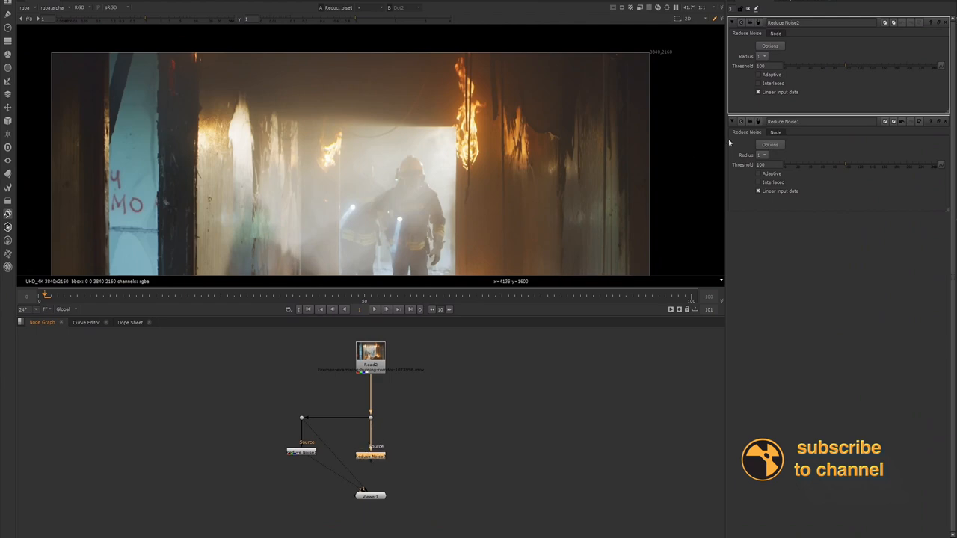
mouse_move(303, 318)
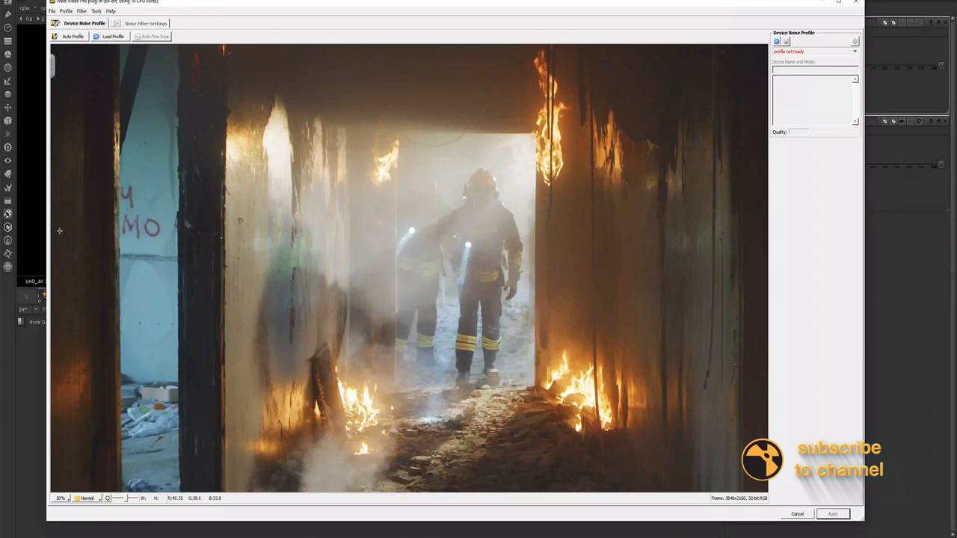
mouse_move(190, 183)
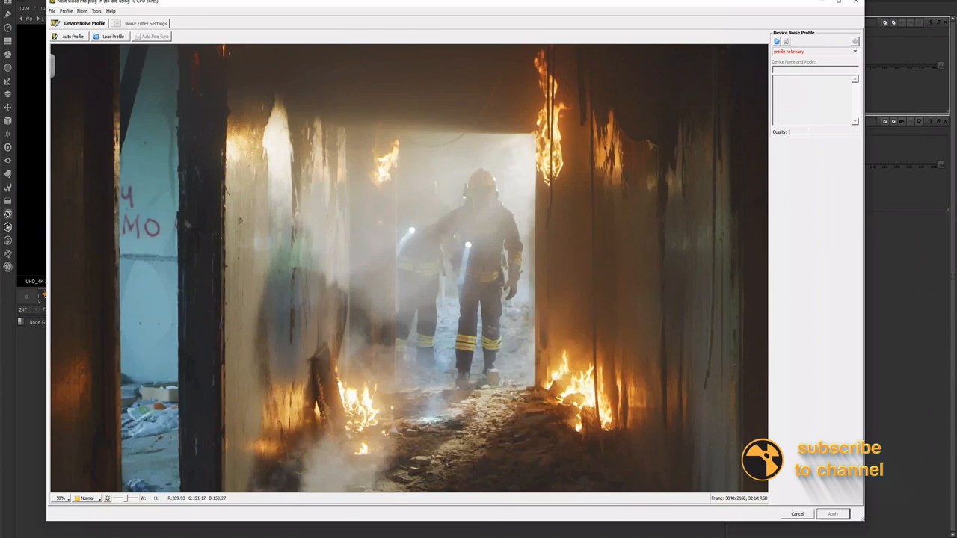
mouse_move(427, 183)
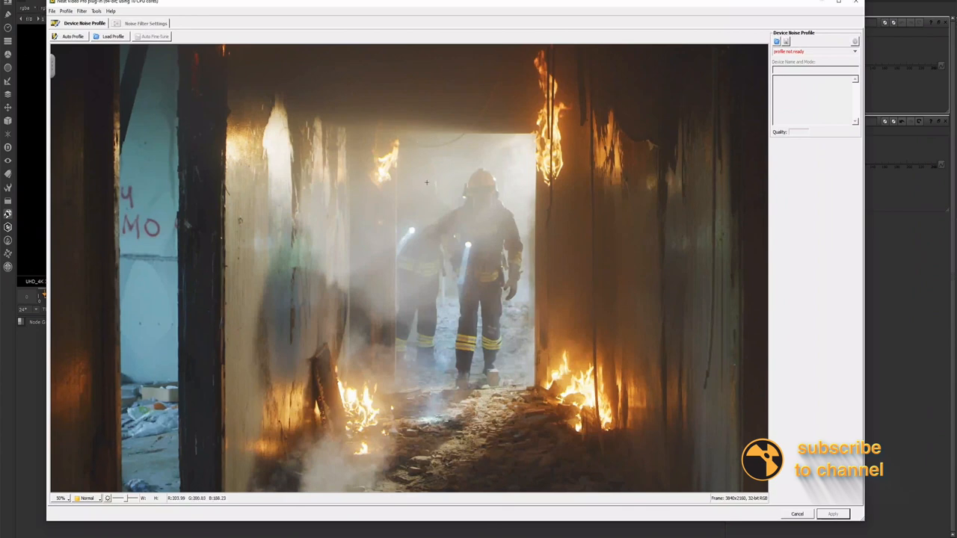
mouse_move(356, 107)
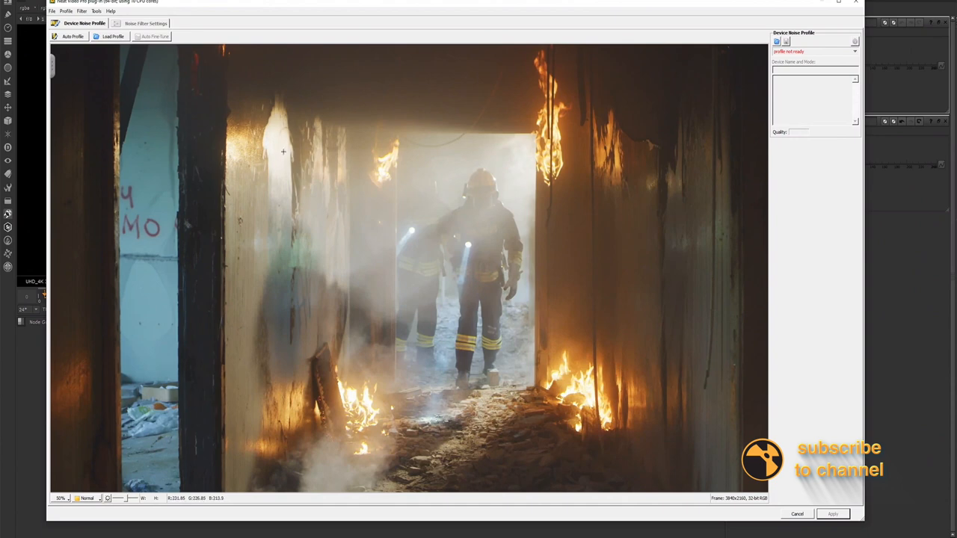
mouse_move(583, 384)
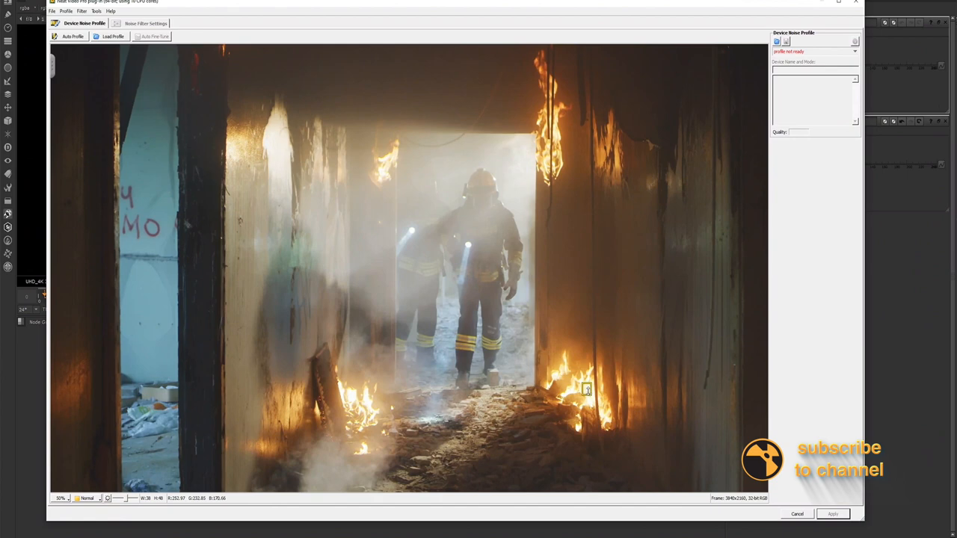
mouse_move(501, 381)
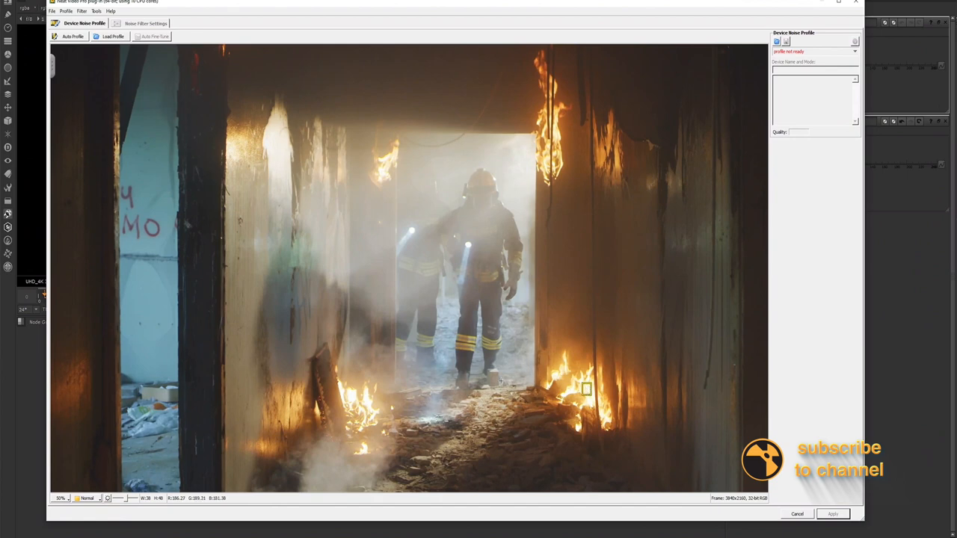
mouse_move(311, 241)
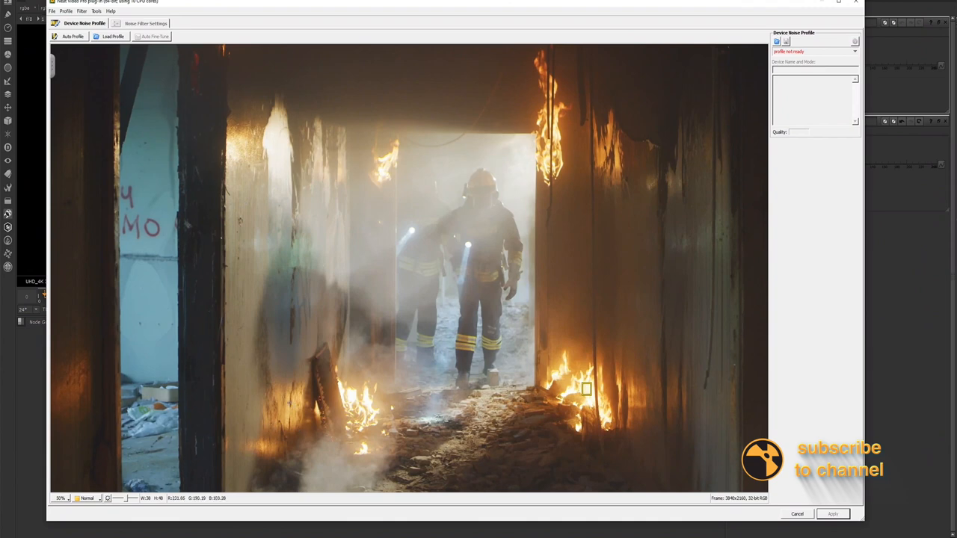
mouse_move(228, 375)
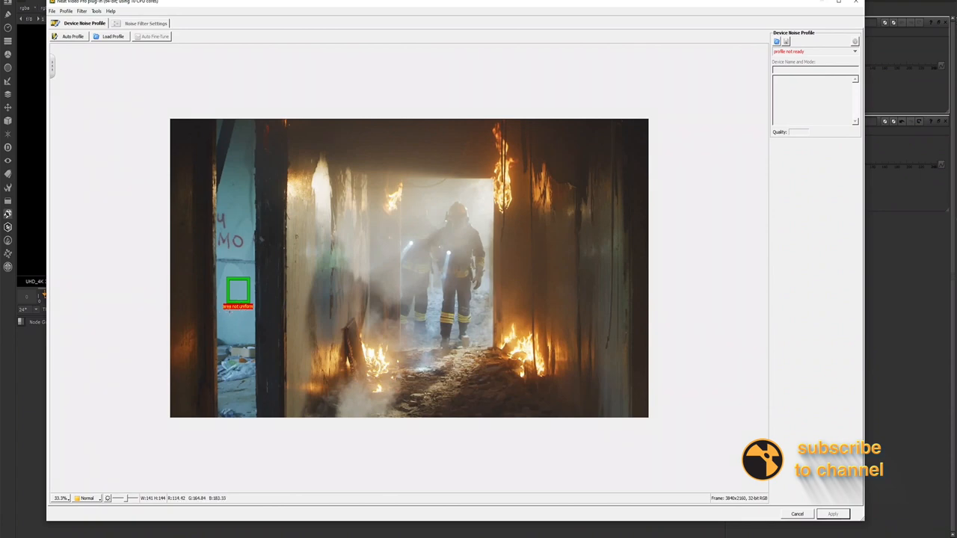
mouse_move(371, 143)
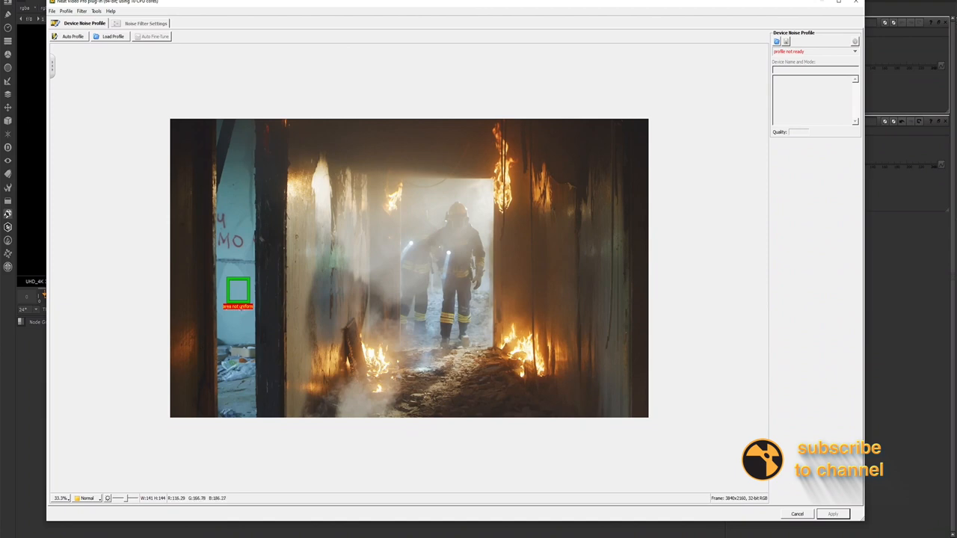
mouse_move(404, 140)
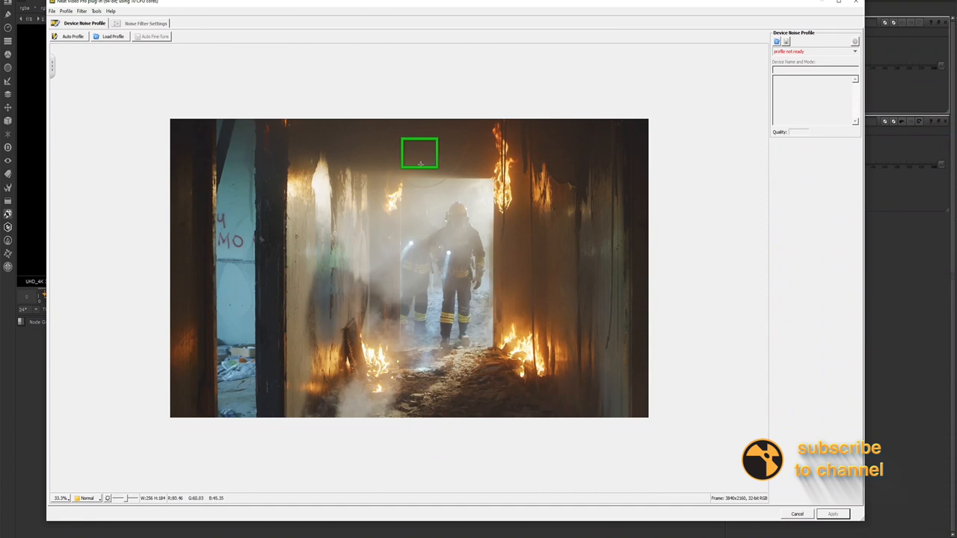
- Move the sample area back above the doorway and apply the ~91% noise profile
drag(419, 154, 380, 146)
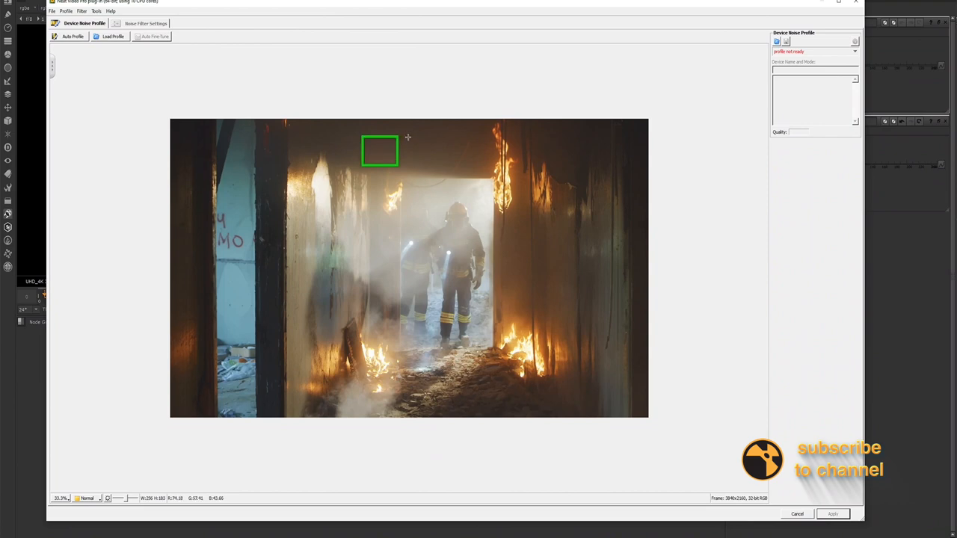
drag(379, 150, 424, 152)
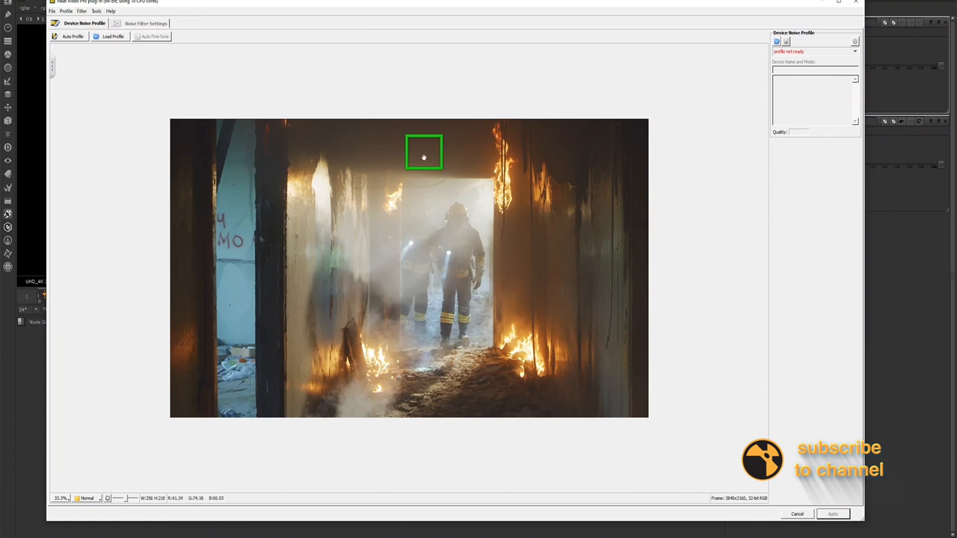
mouse_move(80, 39)
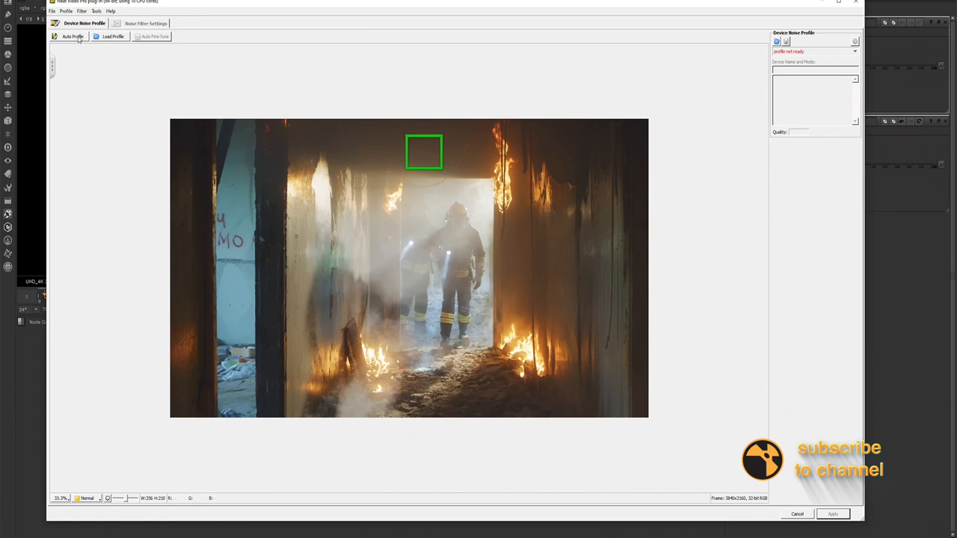
mouse_move(73, 36)
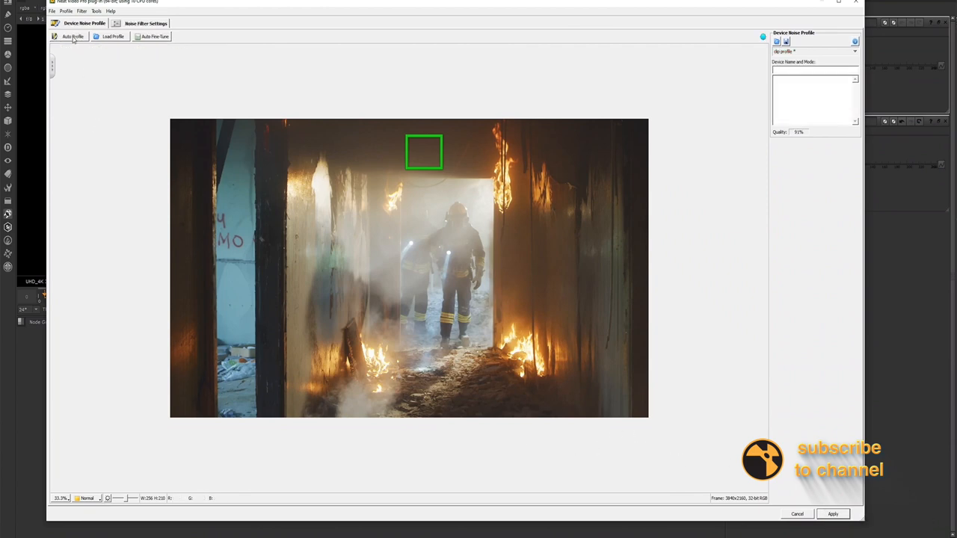
mouse_move(416, 172)
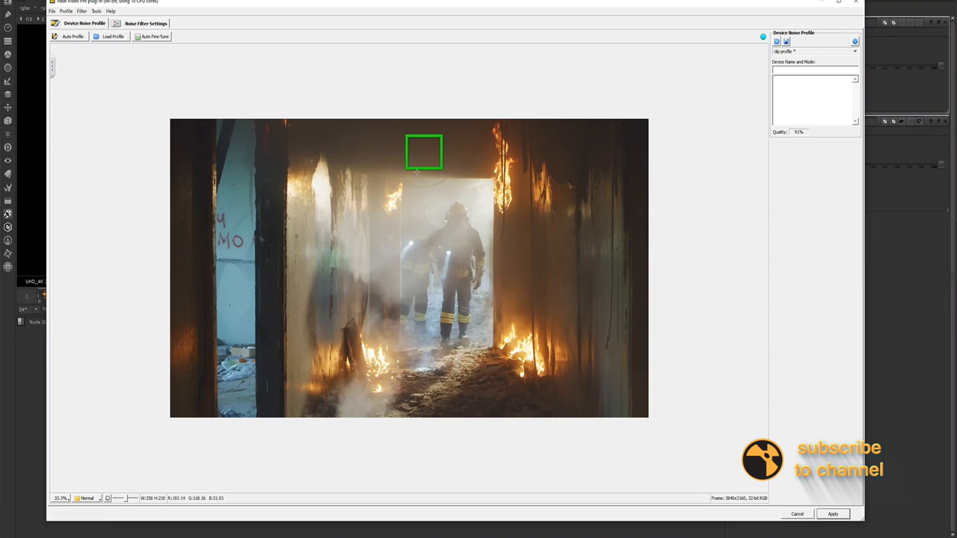
mouse_move(424, 157)
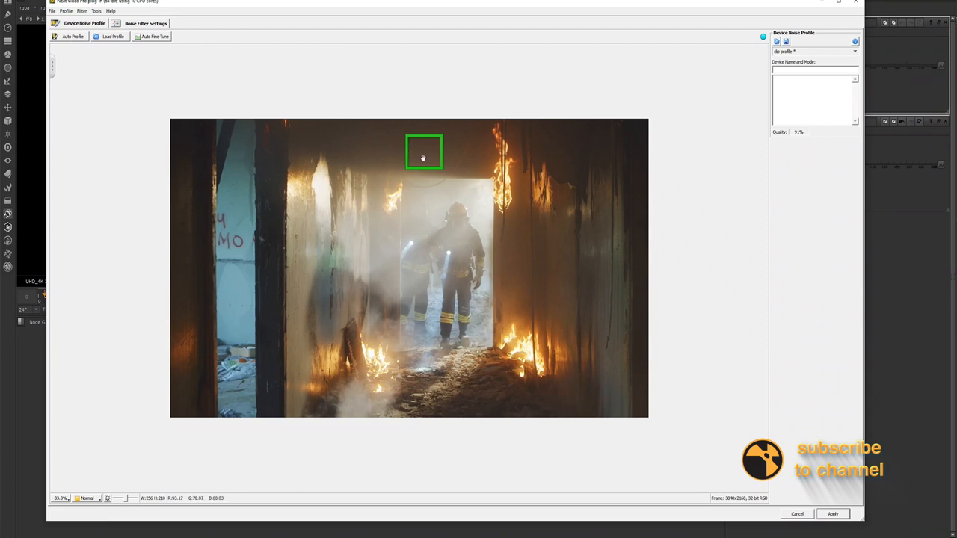
click(833, 514)
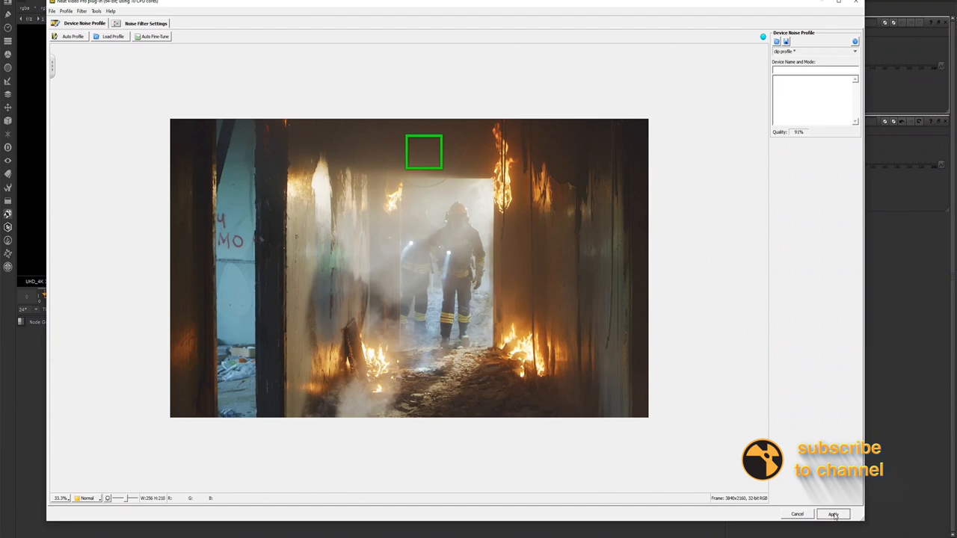
click(833, 515)
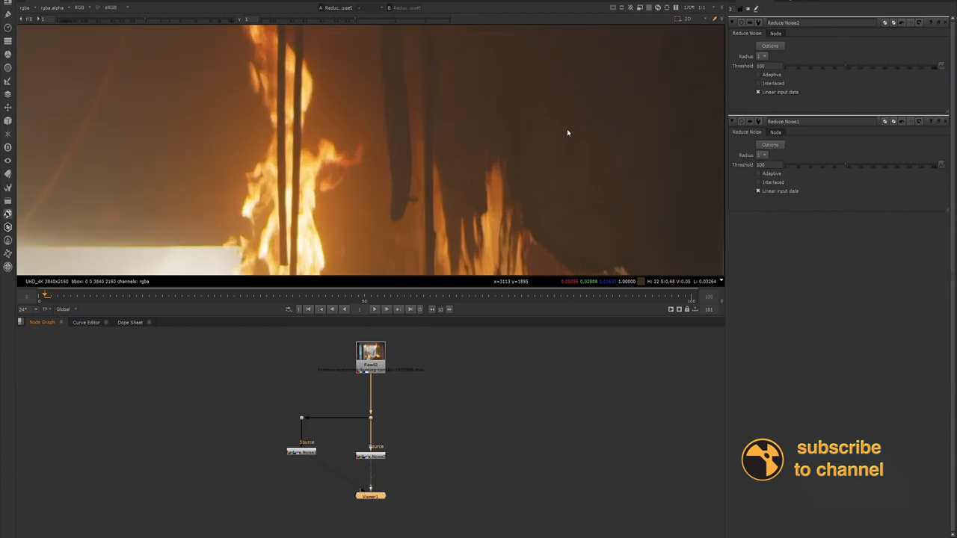
mouse_move(524, 129)
text(colo)
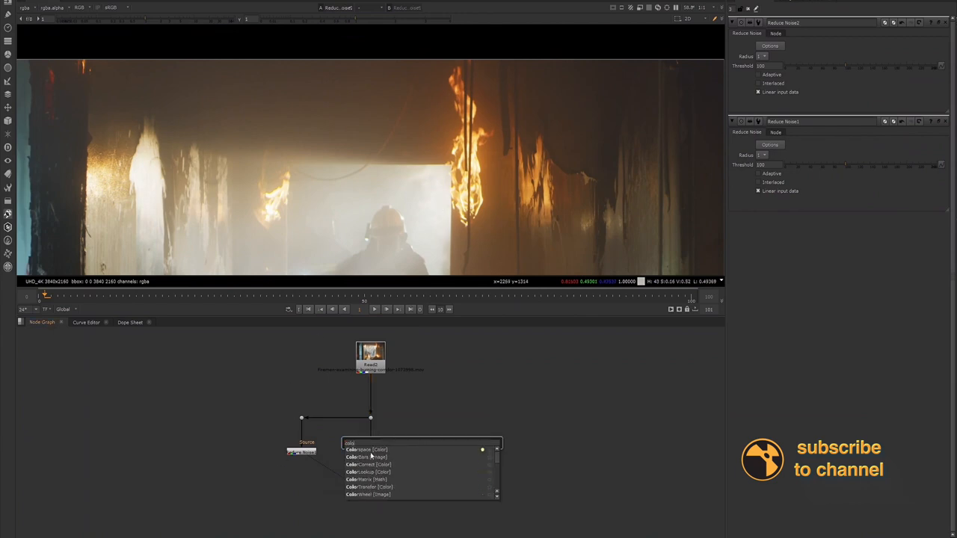
- Add a Colorspace node to the new branch and open Read2's properties
click(361, 450)
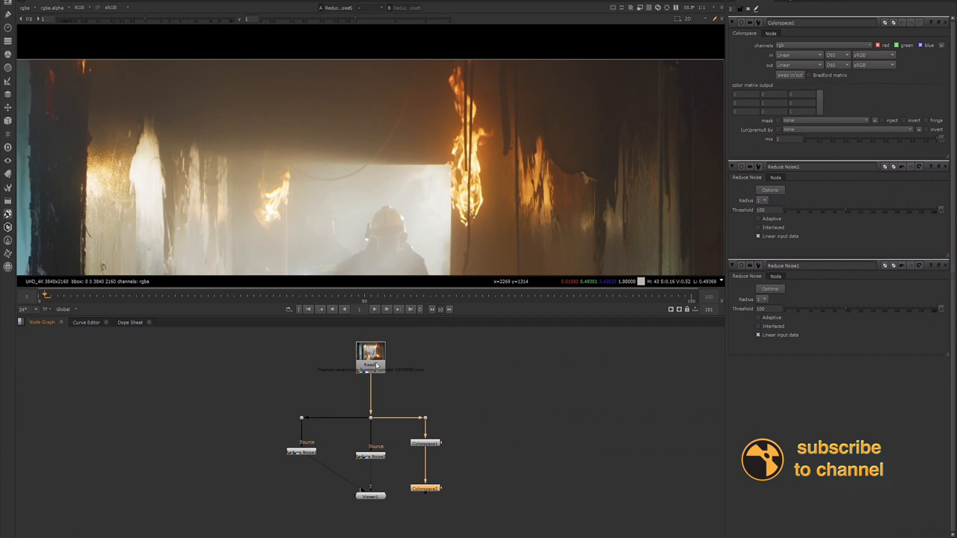
click(370, 355)
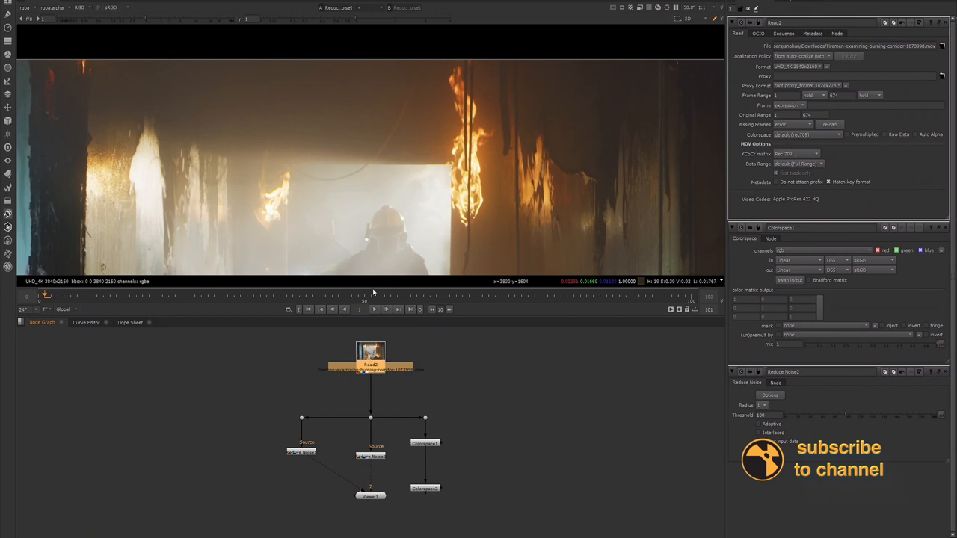
mouse_move(463, 363)
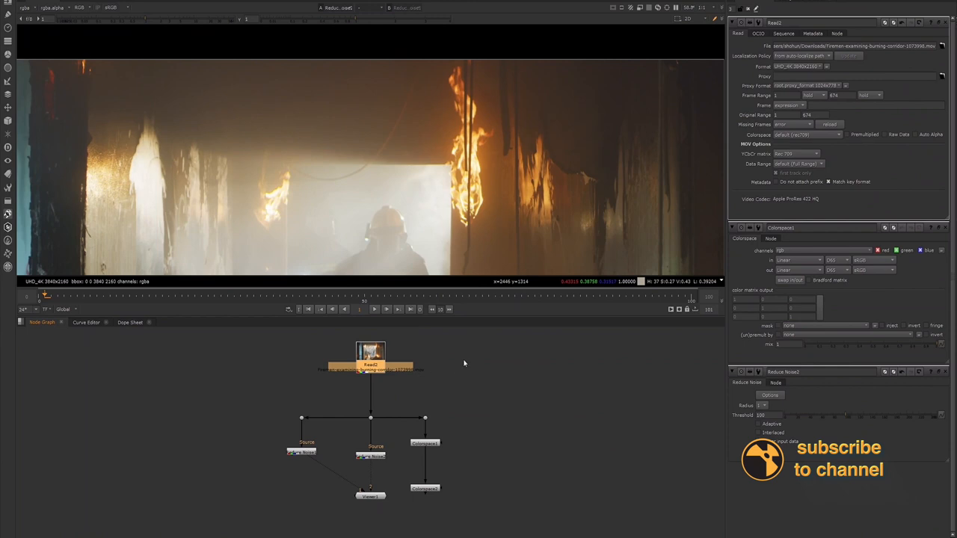
mouse_move(466, 377)
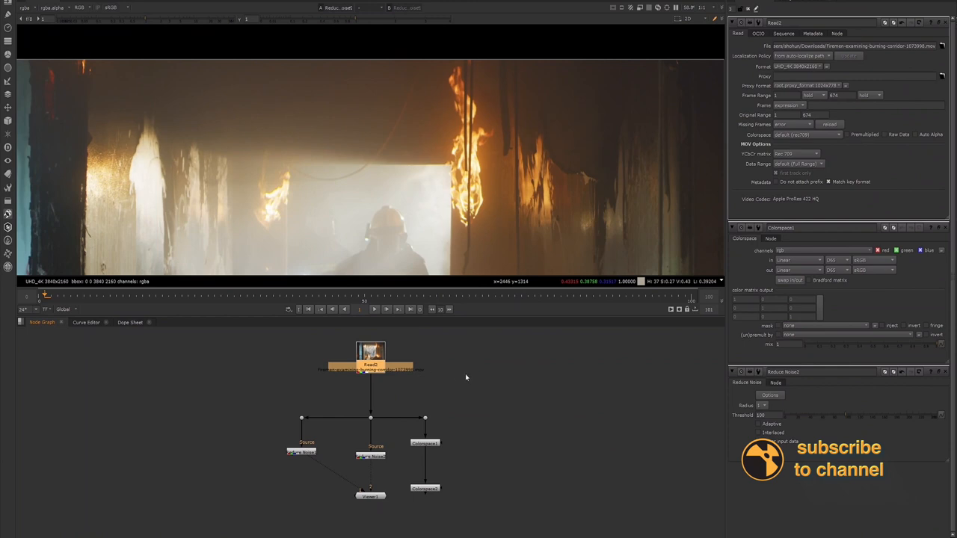
mouse_move(419, 386)
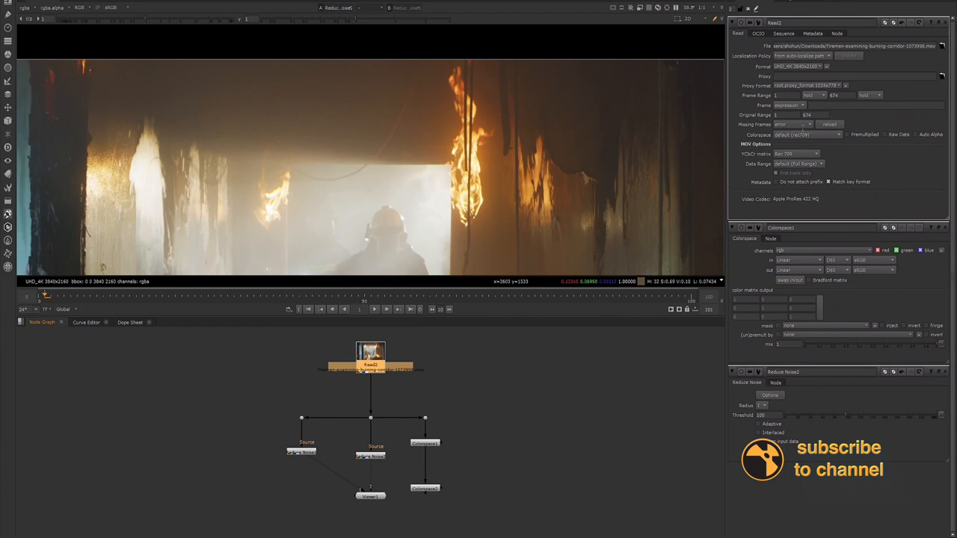
- Set Colorspace1's output to rec709, comparing against Read2's read settings
click(425, 443)
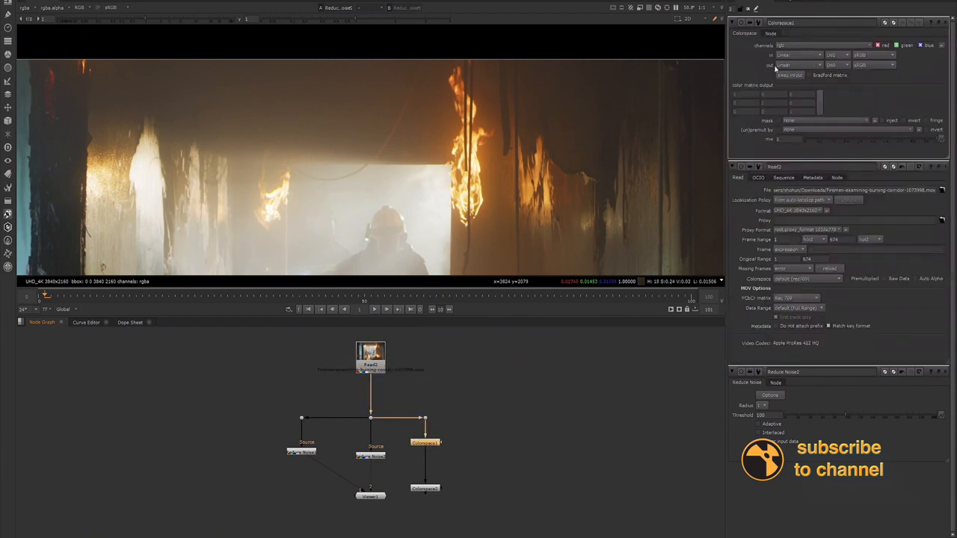
click(799, 65)
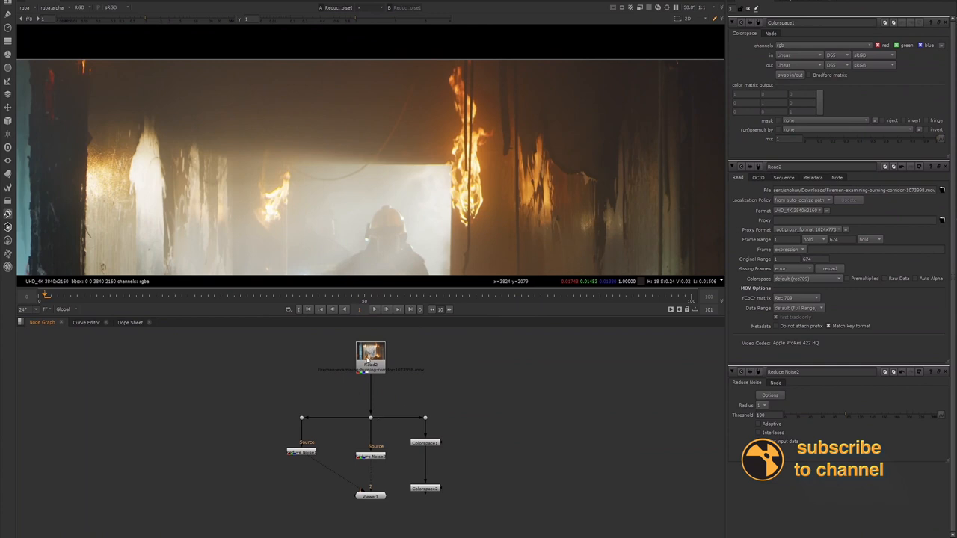
click(371, 358)
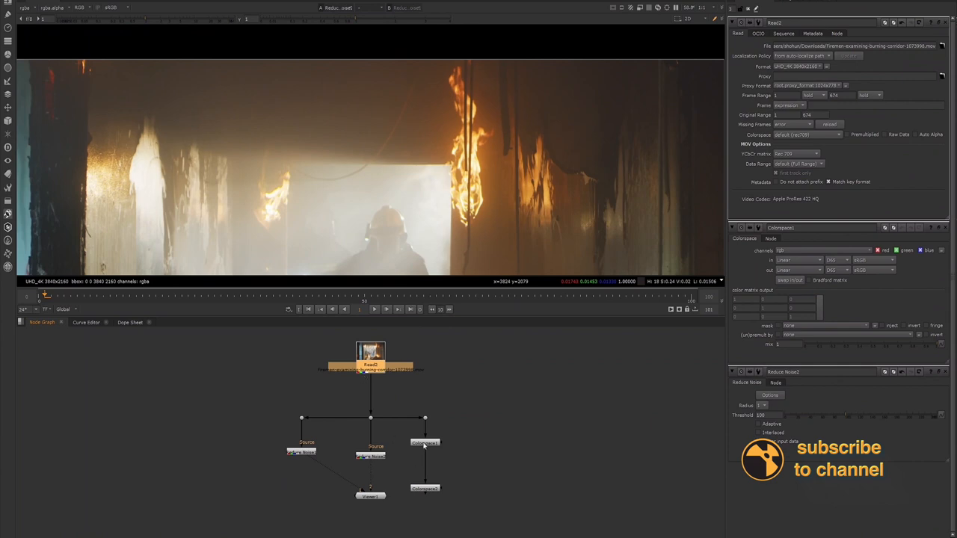
click(425, 443)
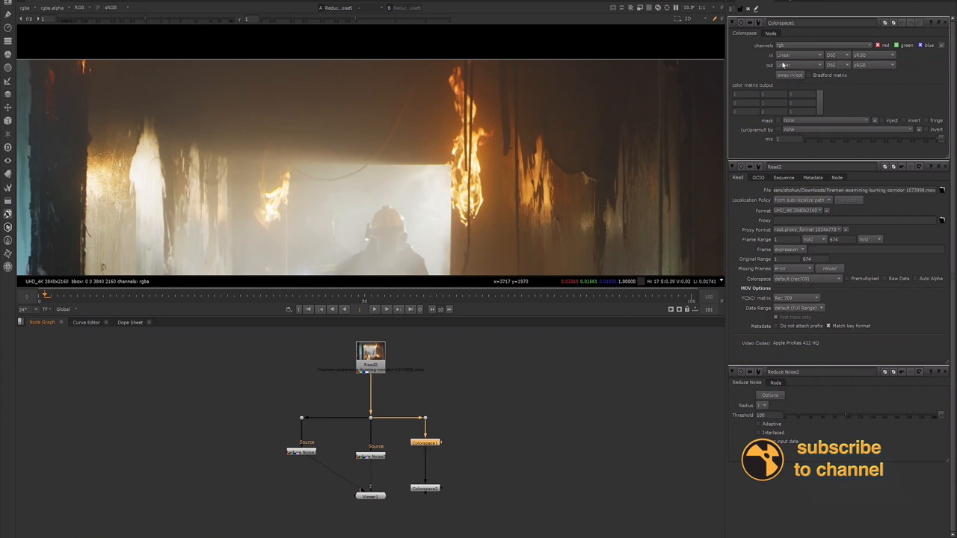
mouse_move(797, 55)
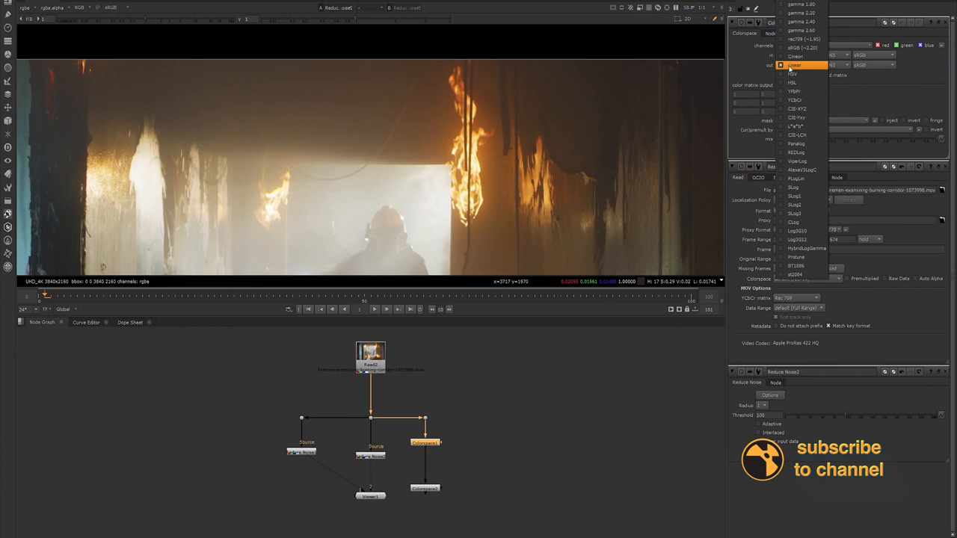
mouse_move(796, 153)
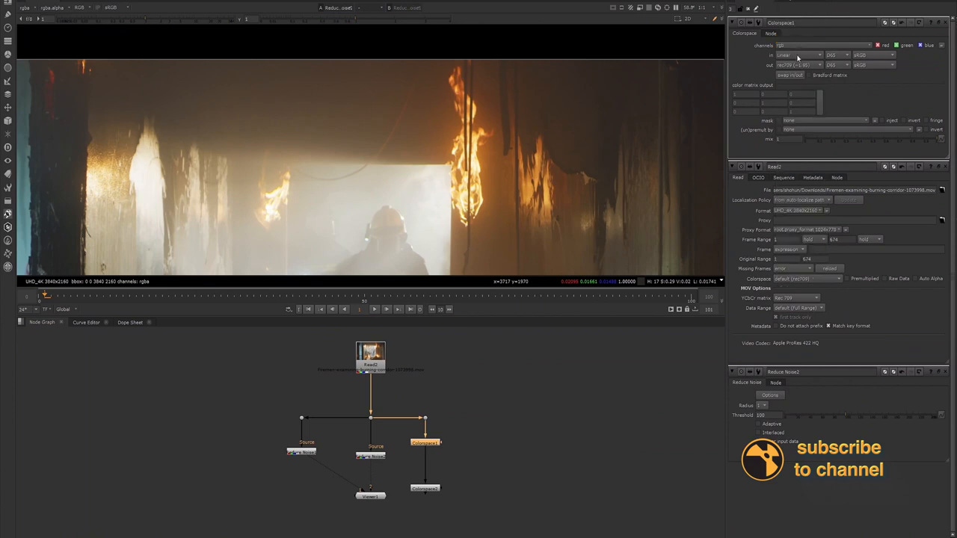
mouse_move(796, 55)
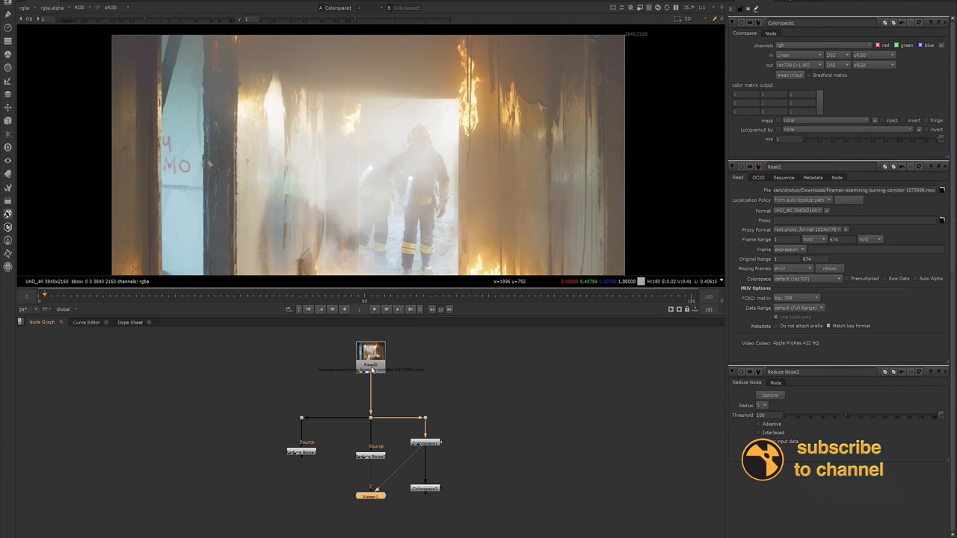
mouse_move(429, 381)
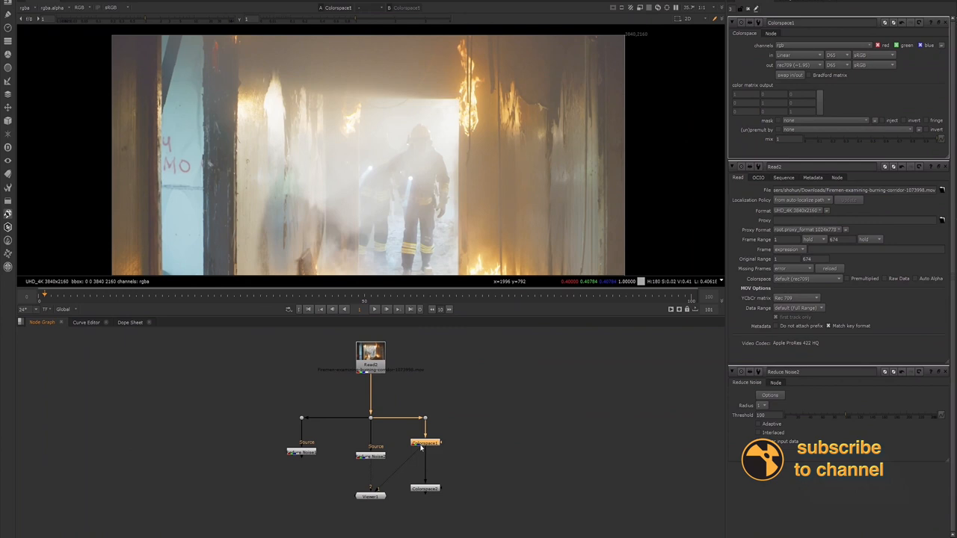
mouse_move(409, 466)
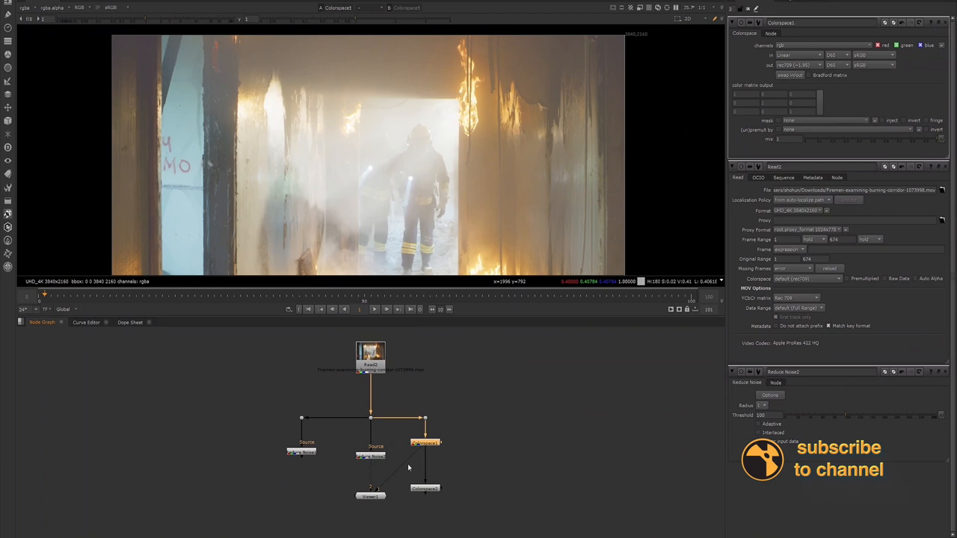
mouse_move(339, 467)
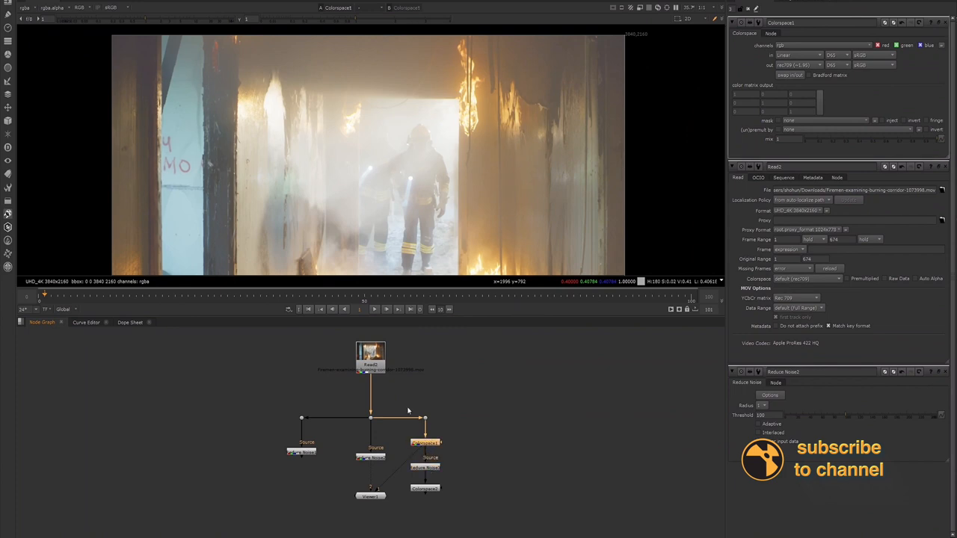
- Close the property panels, view Colorspace2's output, and move the Viewer lower right
click(426, 442)
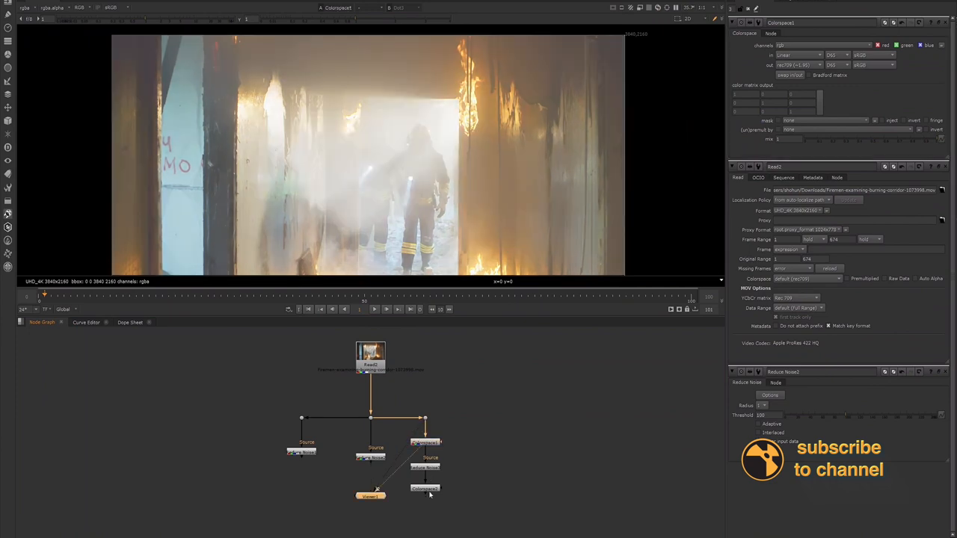
mouse_move(372, 371)
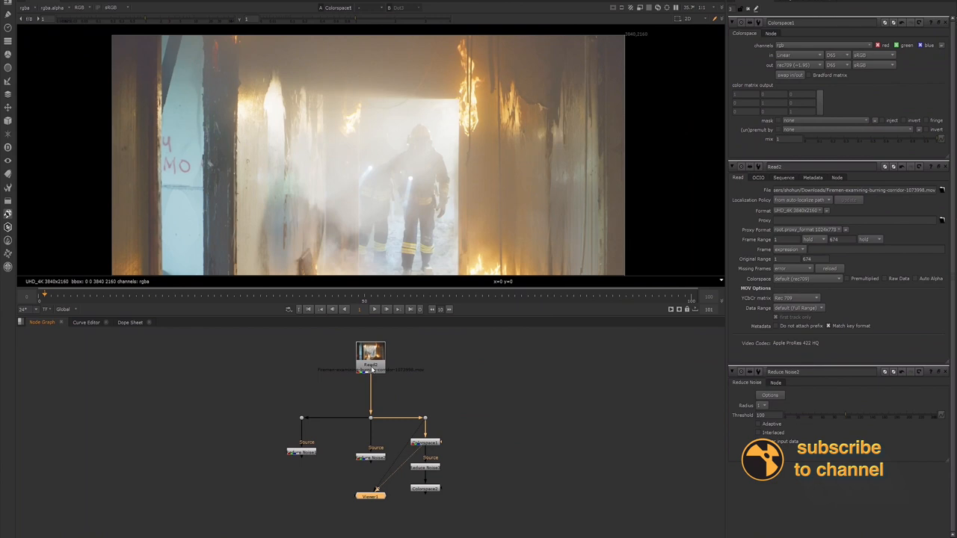
mouse_move(425, 491)
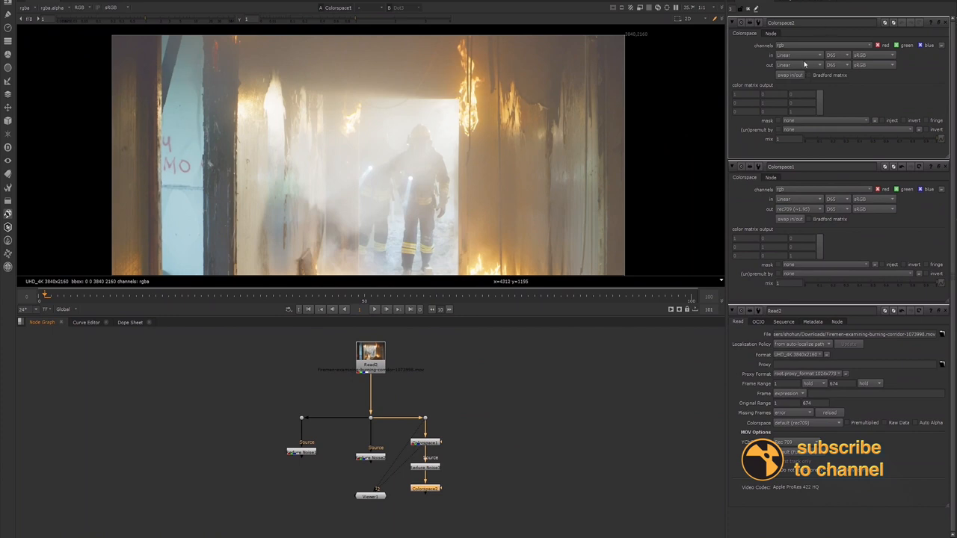
click(799, 54)
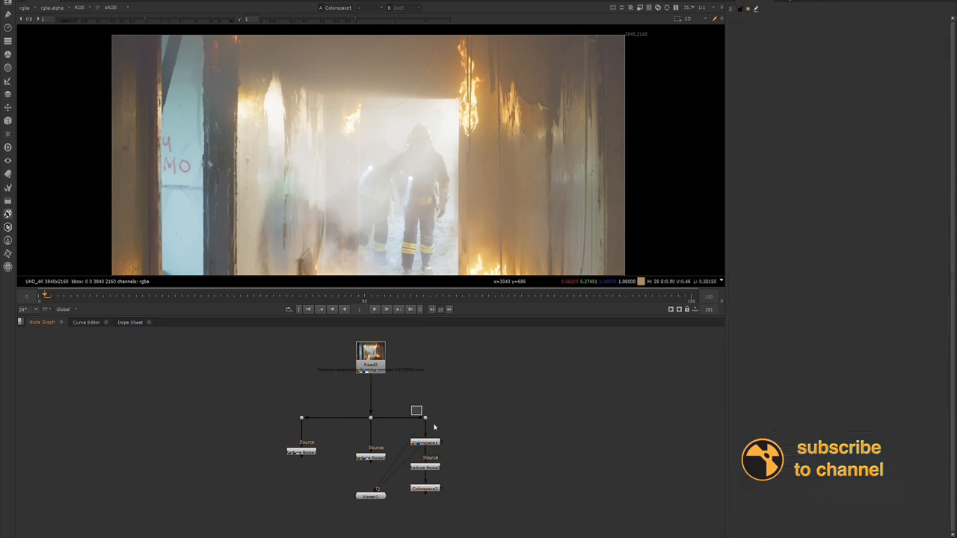
click(425, 489)
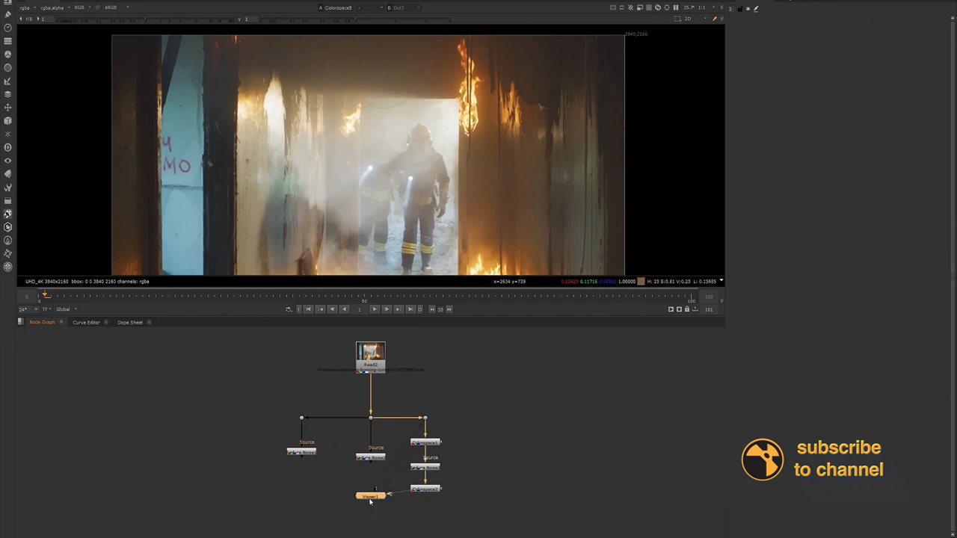
drag(371, 495, 544, 510)
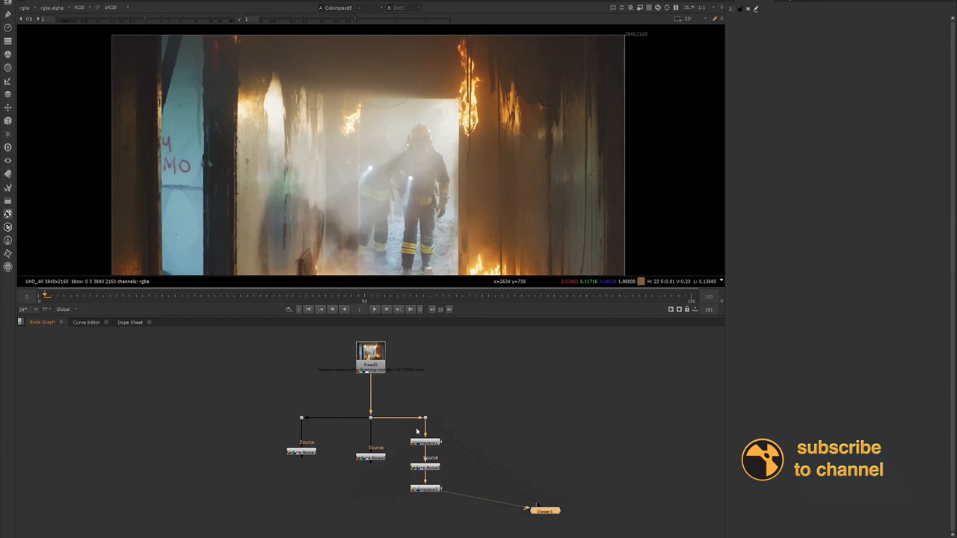
mouse_move(372, 462)
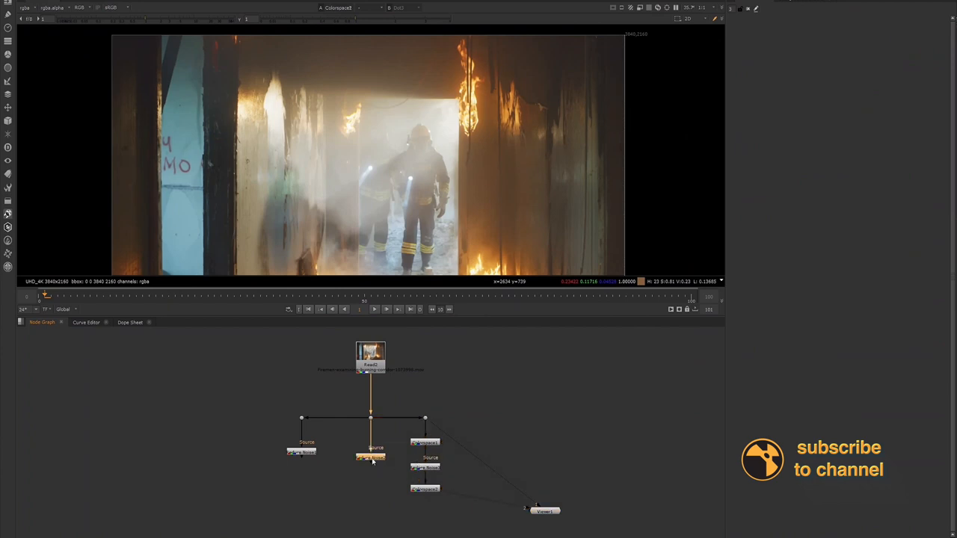
- Drag the middle Reduce Noise node left to tidy the graph layout
drag(545, 511, 441, 519)
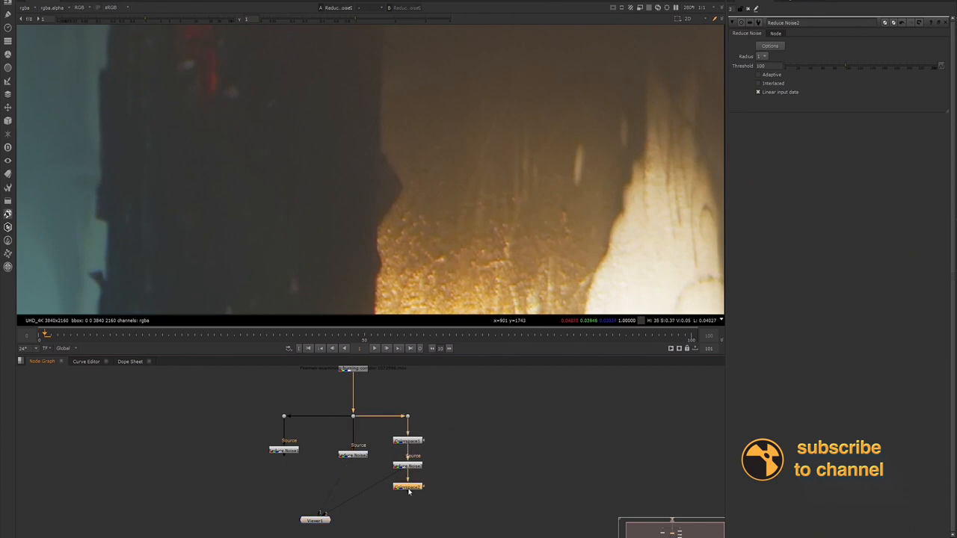
mouse_move(316, 162)
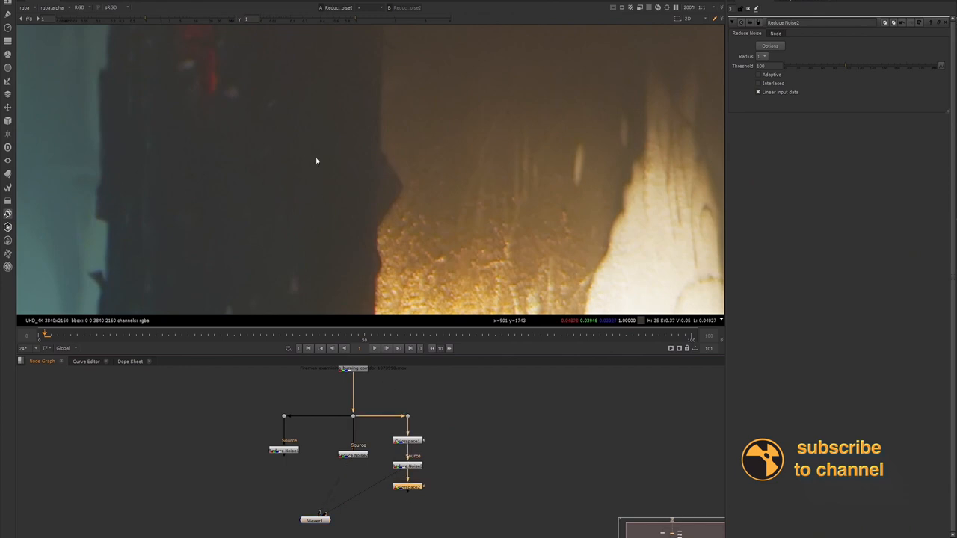
mouse_move(324, 213)
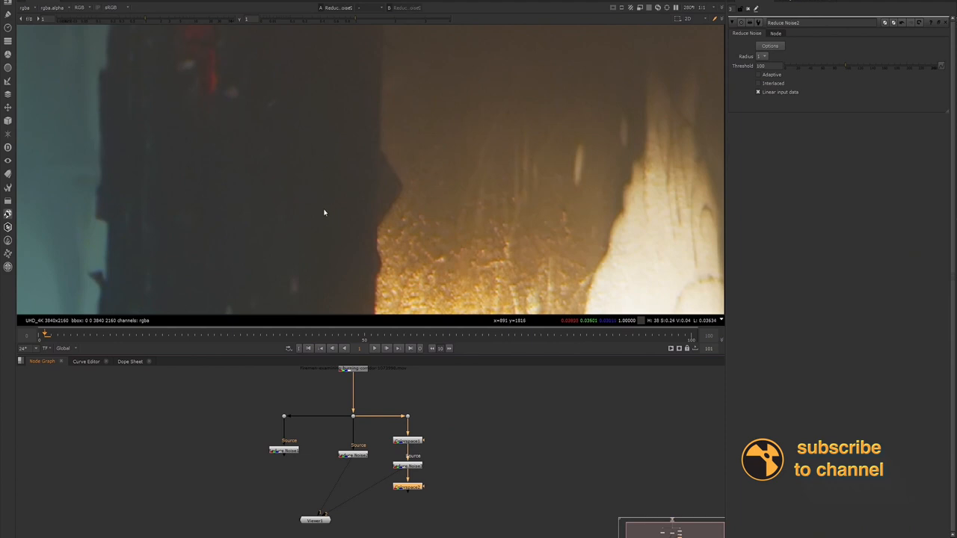
mouse_move(323, 202)
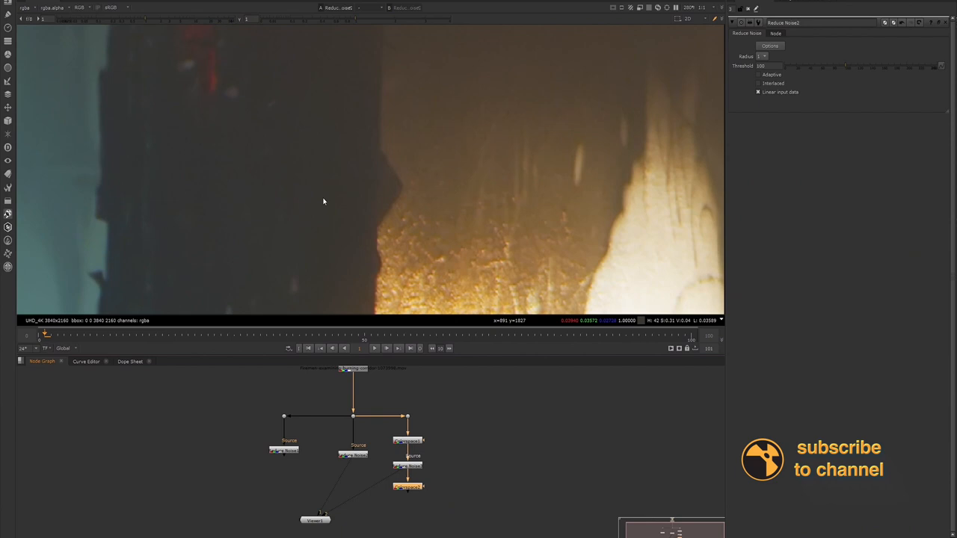
mouse_move(333, 324)
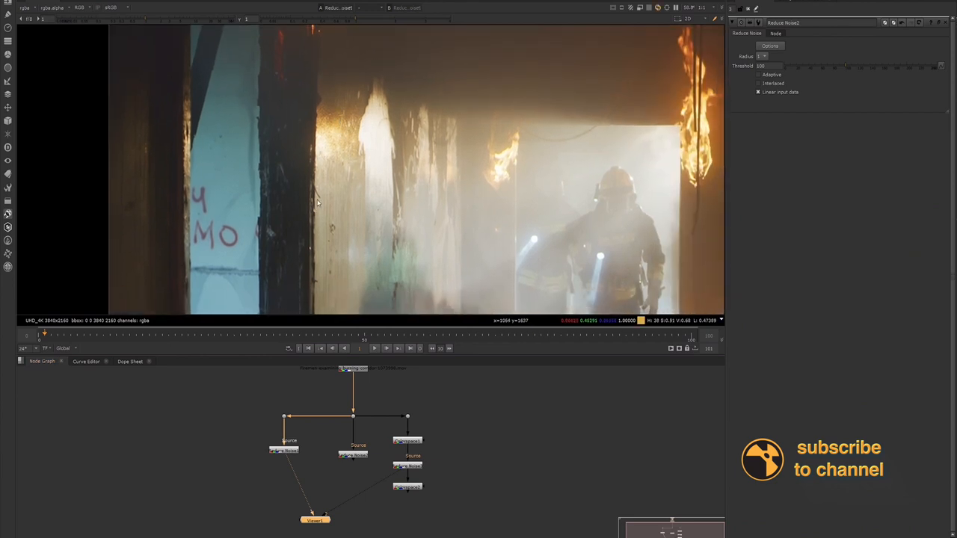
mouse_move(333, 133)
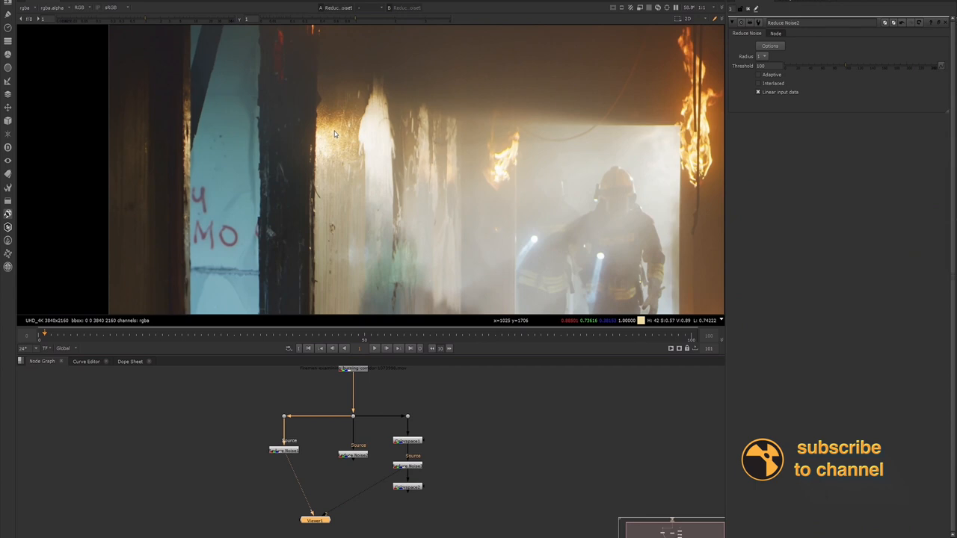
mouse_move(368, 104)
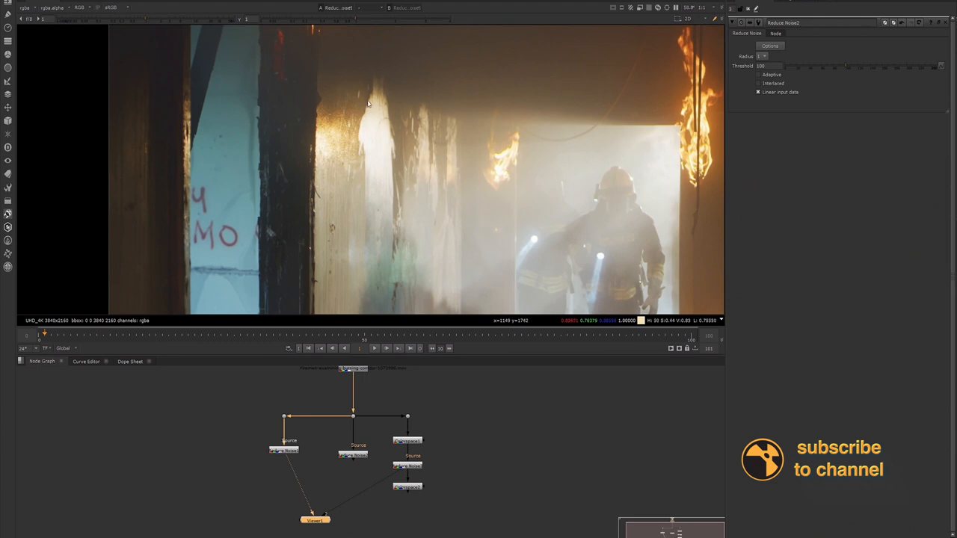
- Switch the viewer to the Colorspace2 branch and add a fourth Reduce Noise node off Read2
click(407, 486)
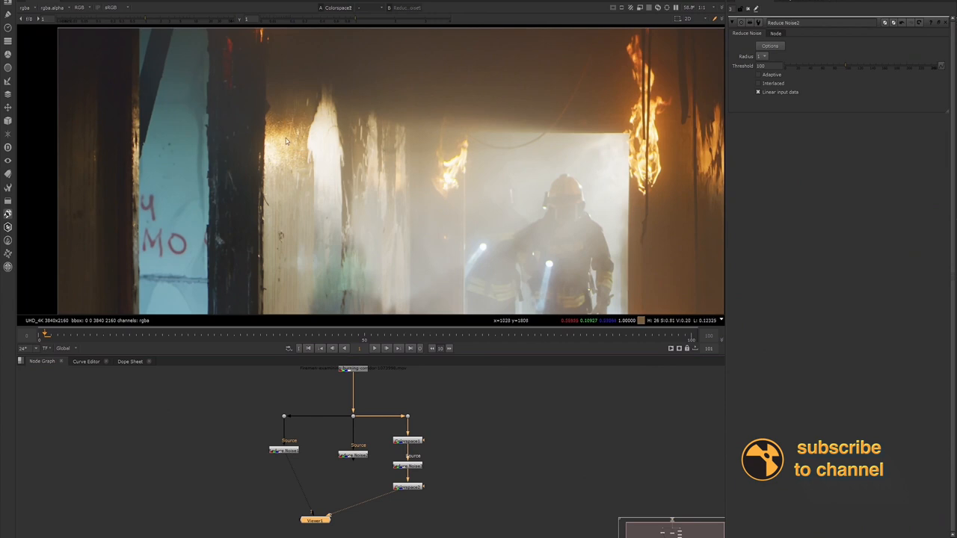
mouse_move(286, 147)
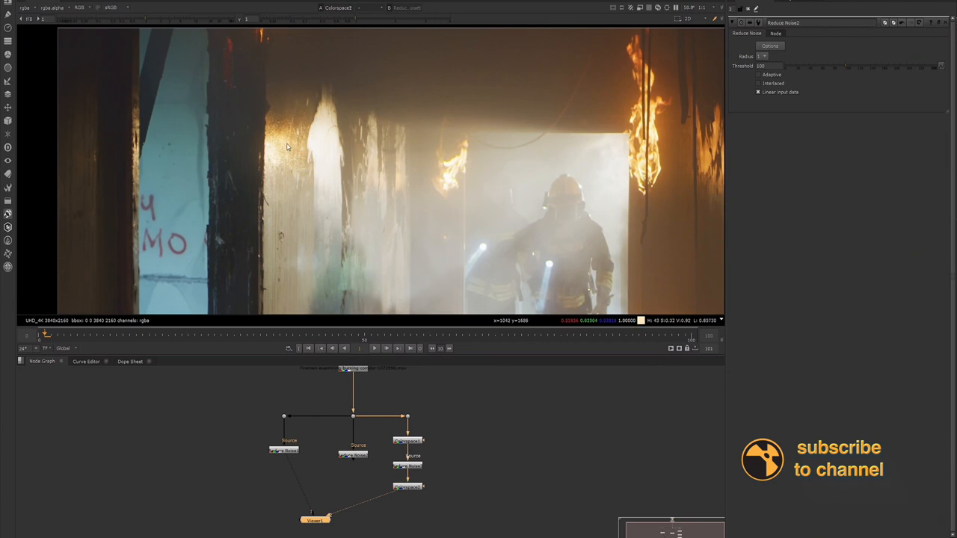
mouse_move(285, 142)
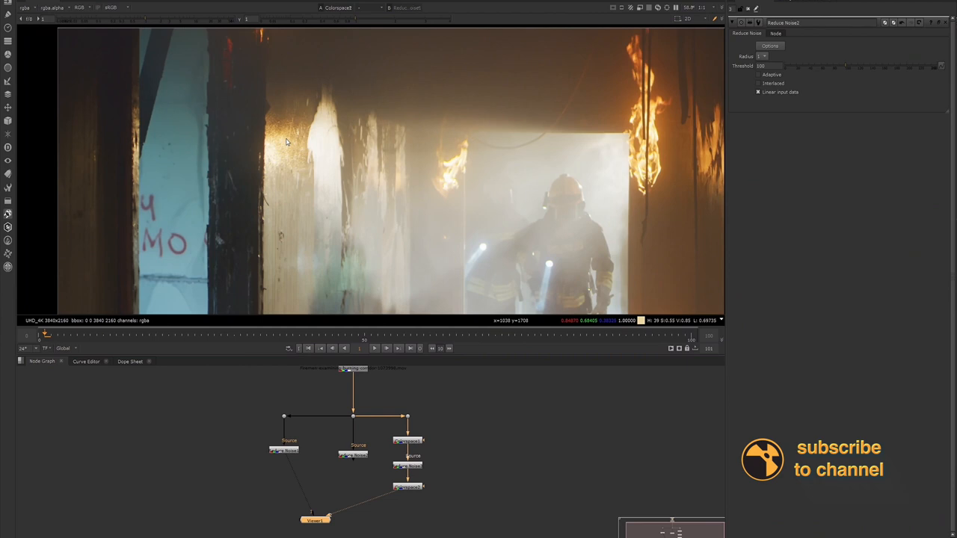
mouse_move(255, 424)
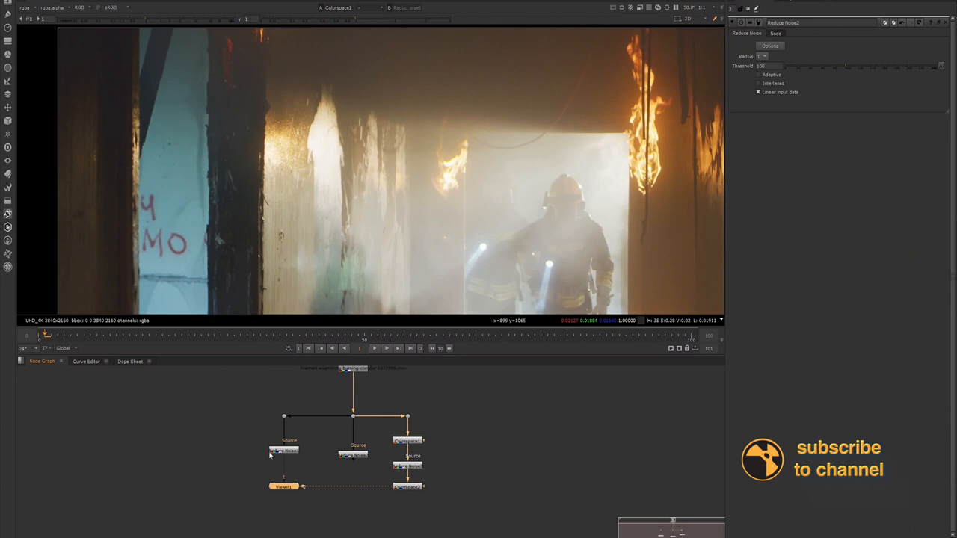
mouse_move(280, 120)
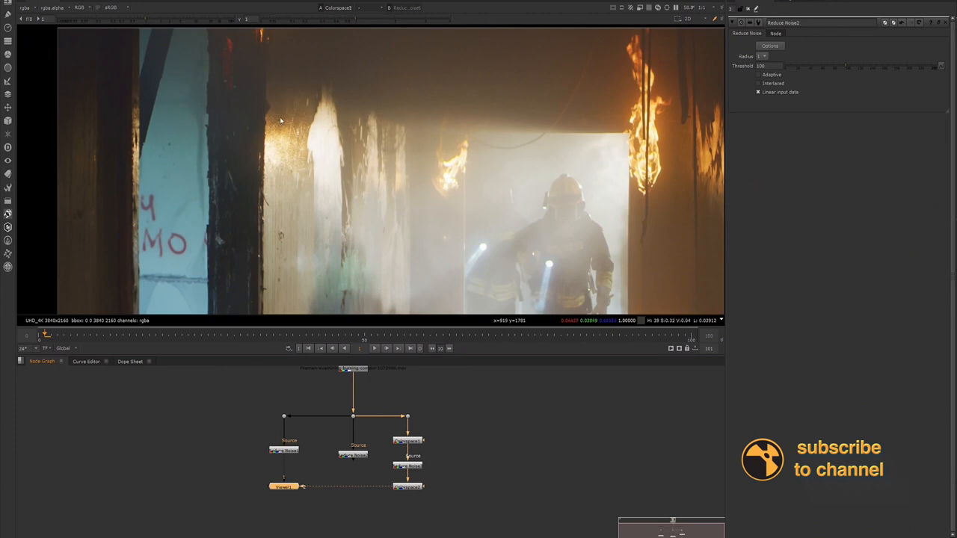
mouse_move(281, 133)
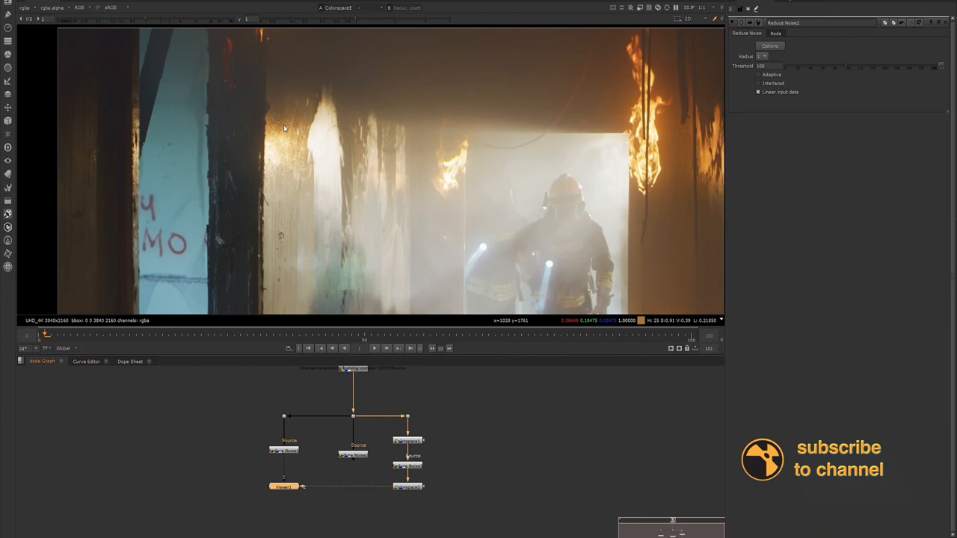
mouse_move(297, 95)
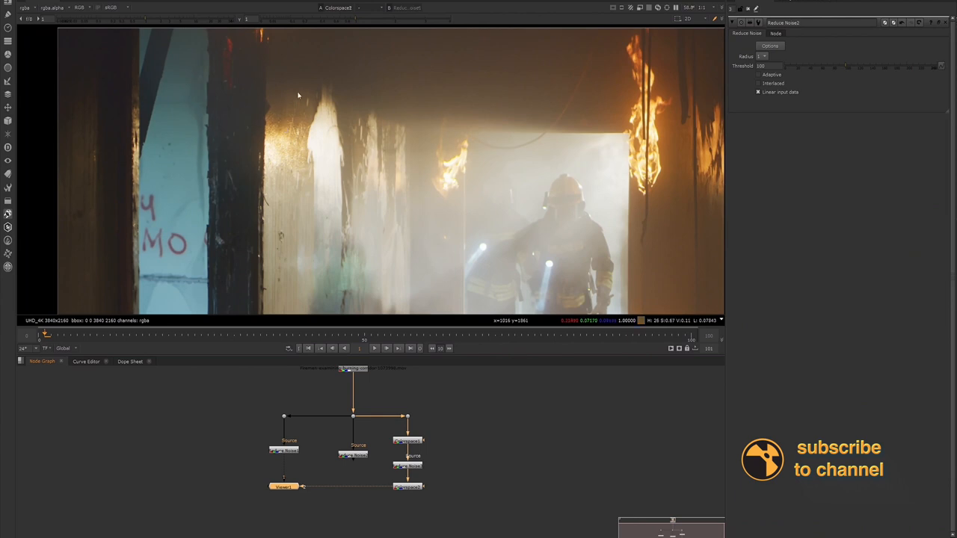
mouse_move(271, 193)
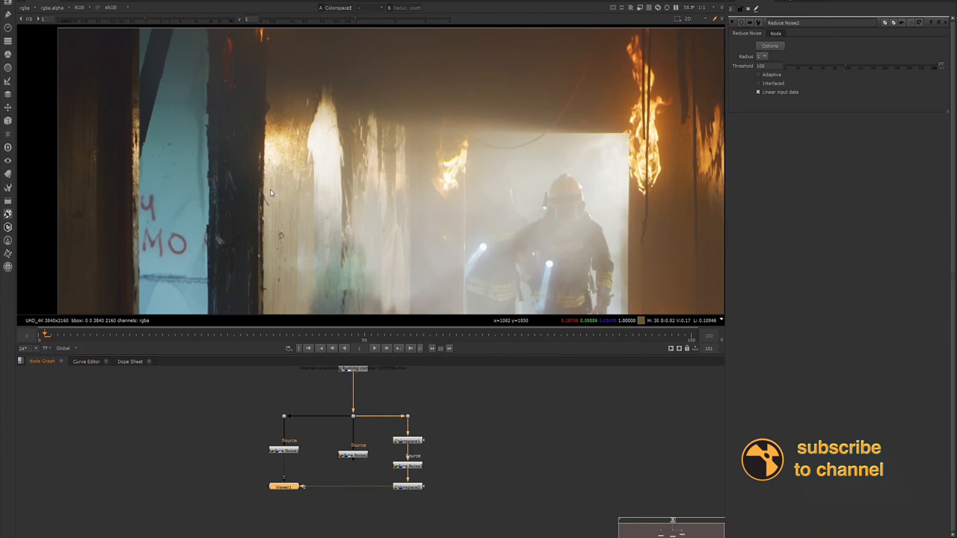
click(284, 449)
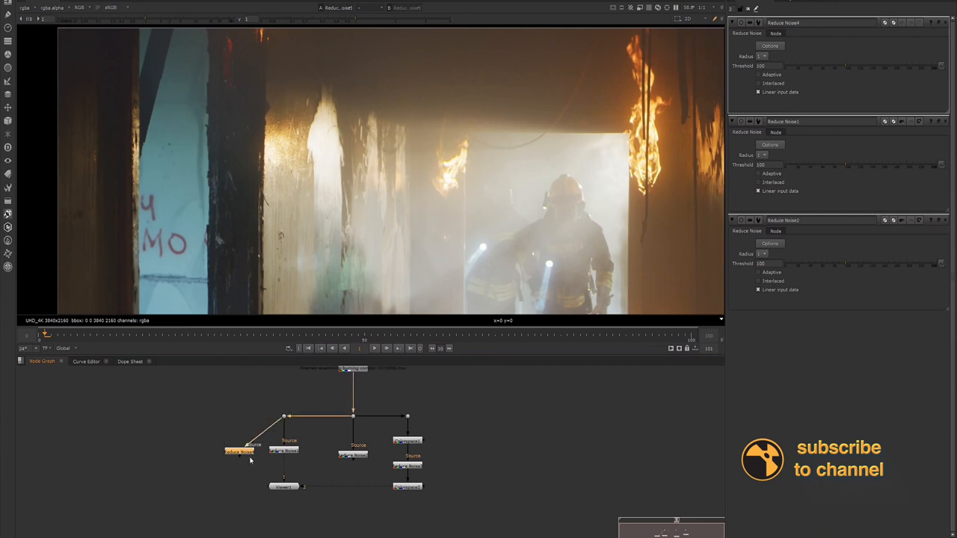
- Shift Reduce Noise4 further left and launch its Neat Video editor
drag(239, 452, 200, 454)
text(b)
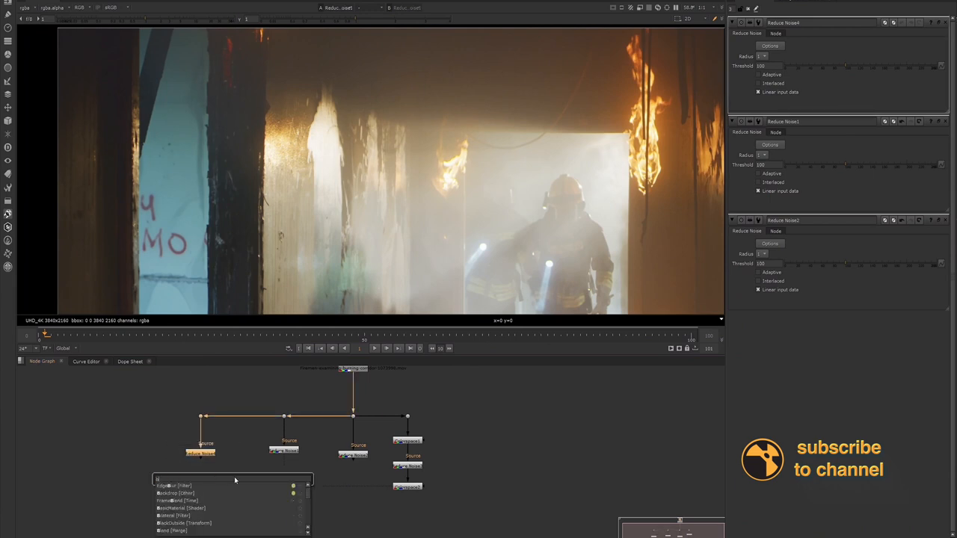
click(176, 493)
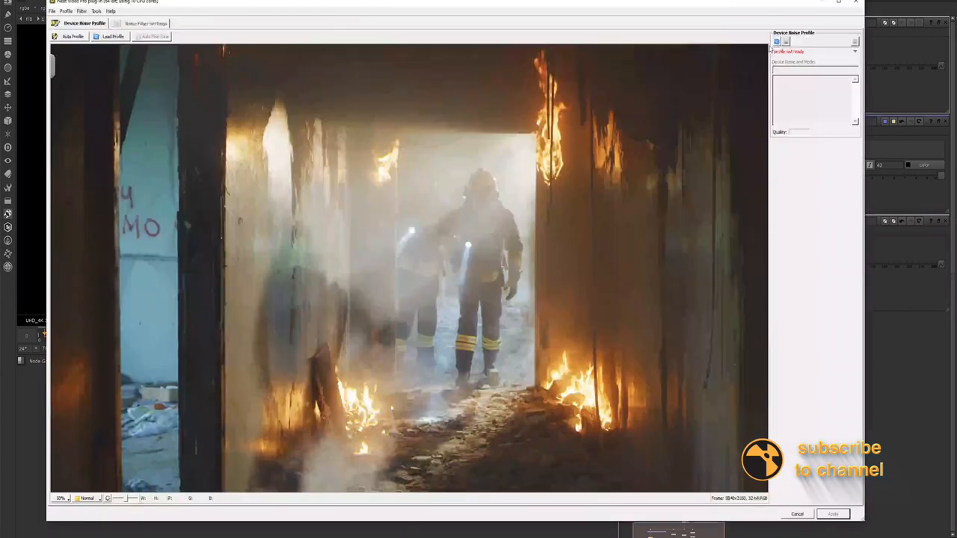
mouse_move(160, 83)
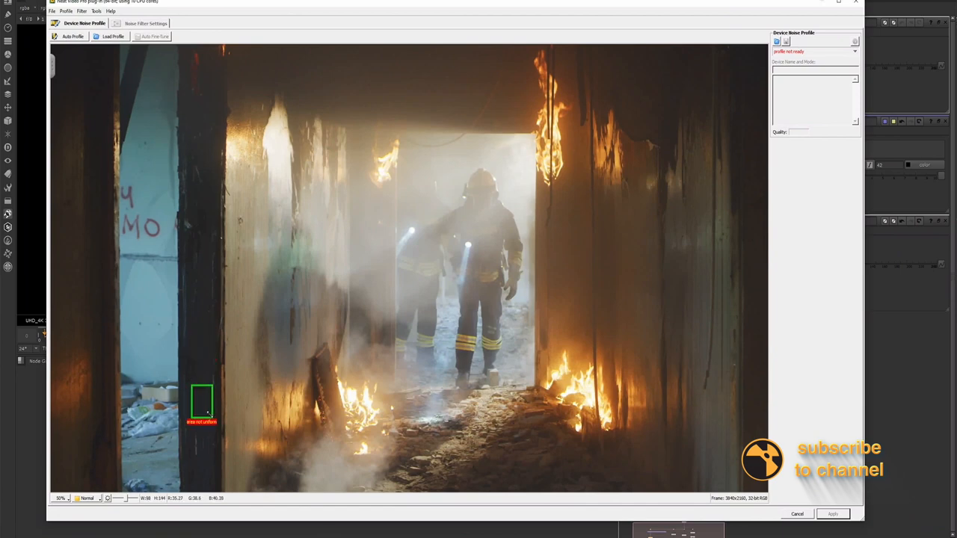
- Profile noise from a uniform dark wall patch, giving about 61% profile quality
drag(202, 403, 643, 96)
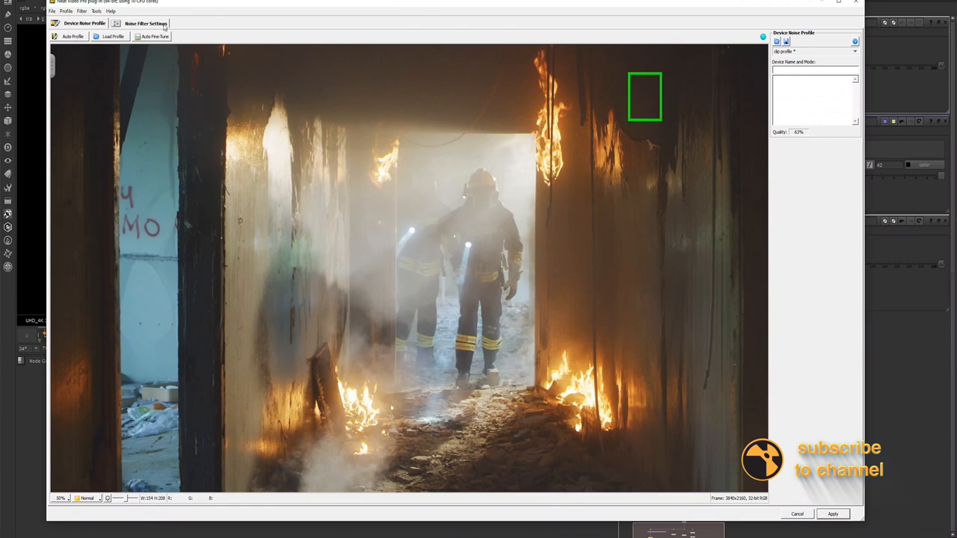
click(146, 23)
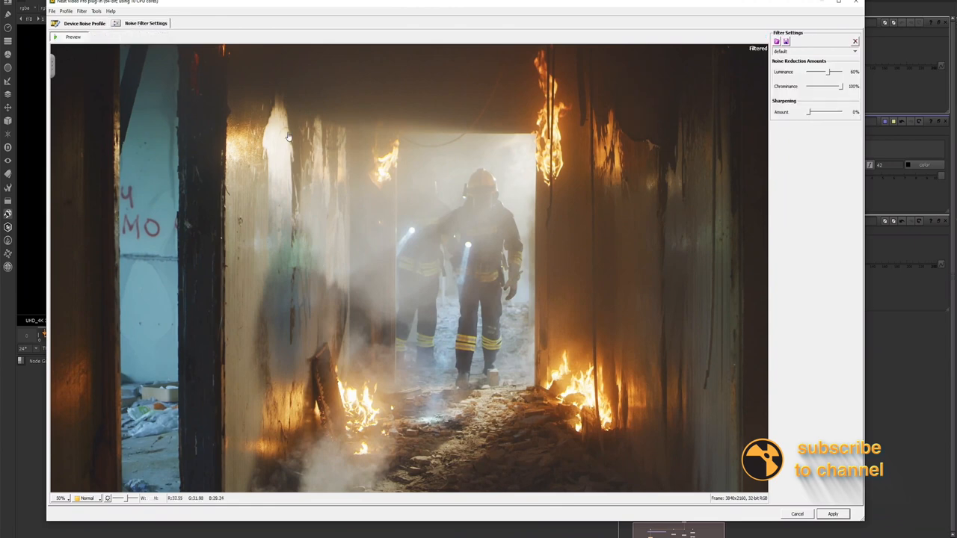
mouse_move(834, 82)
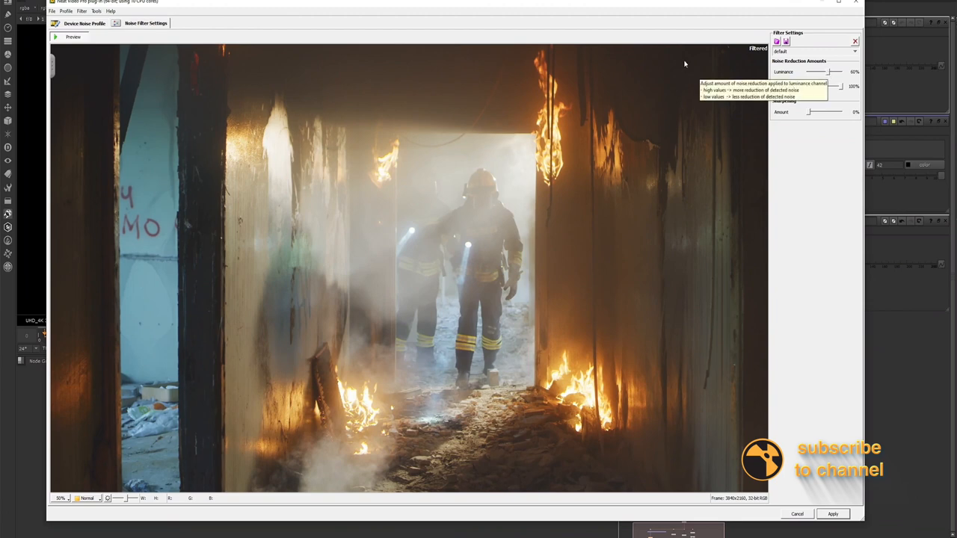
mouse_move(787, 78)
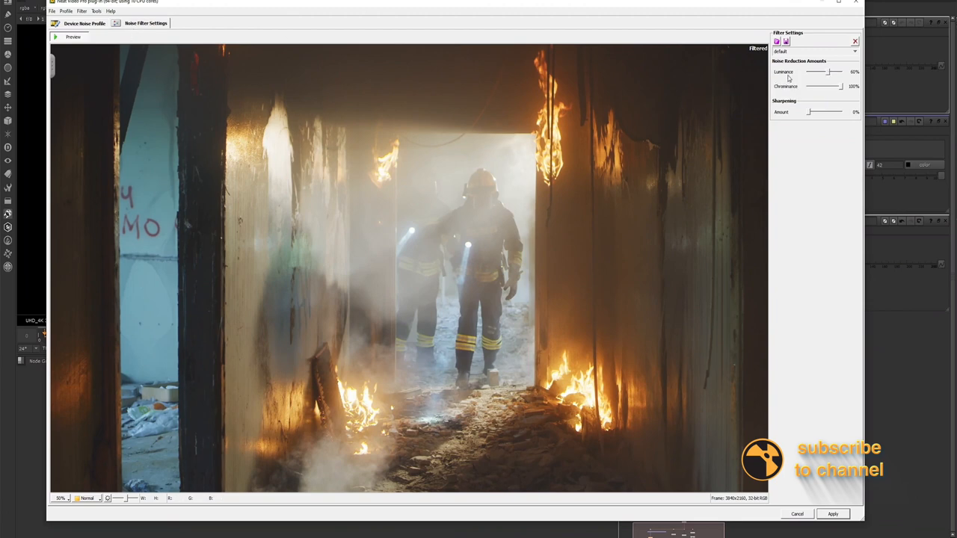
mouse_move(822, 94)
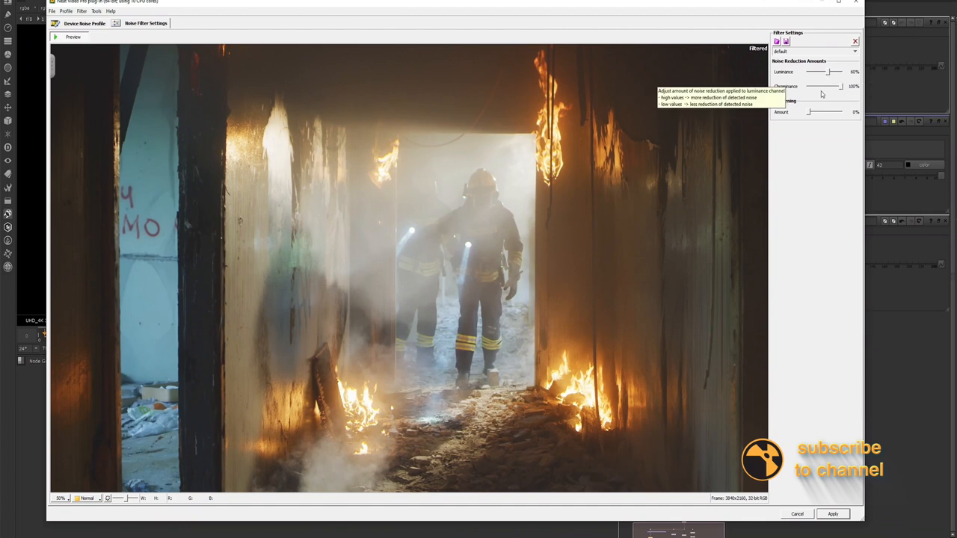
mouse_move(732, 195)
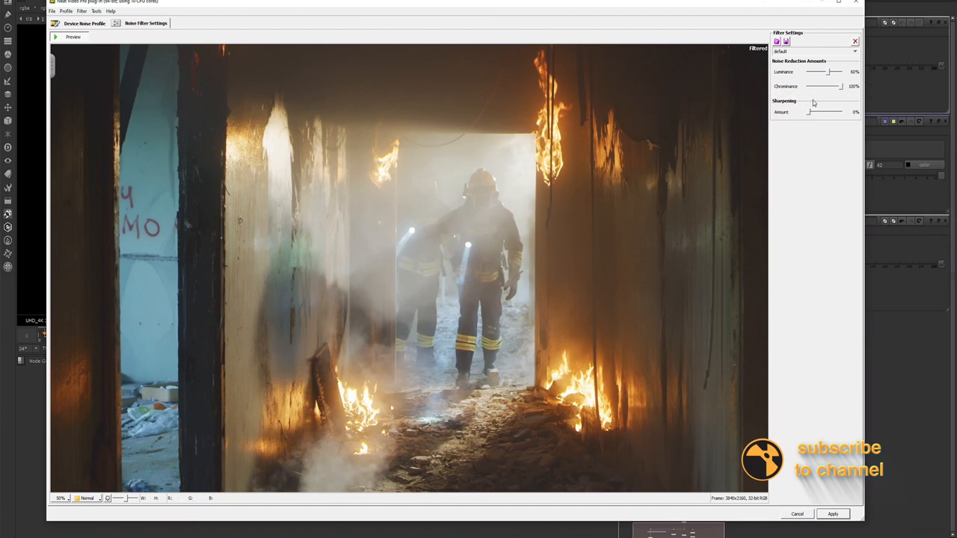
- Push Luminance and Chrominance reduction to 100%, zero Sharpening, and apply to the fourth node
drag(827, 72, 836, 71)
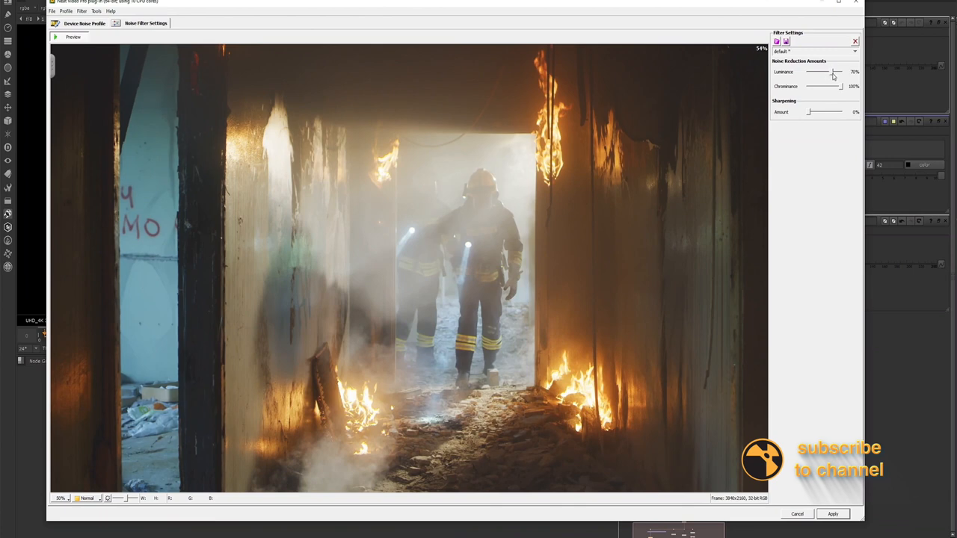
drag(808, 112, 813, 111)
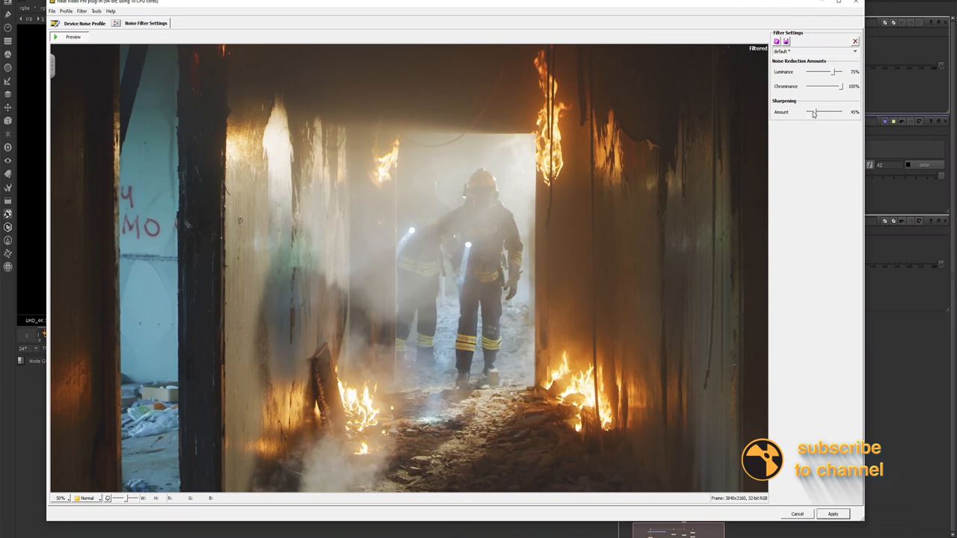
drag(837, 112, 809, 113)
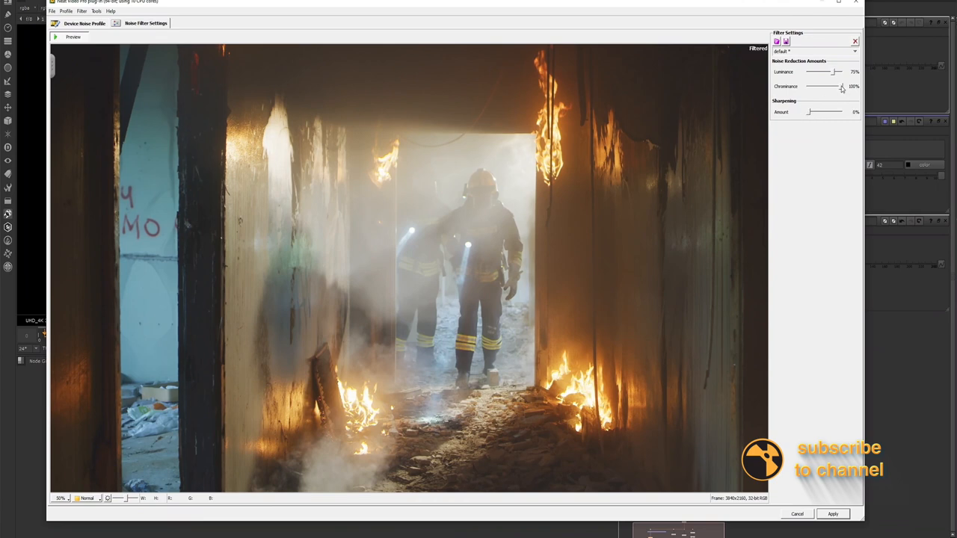
drag(842, 86, 837, 86)
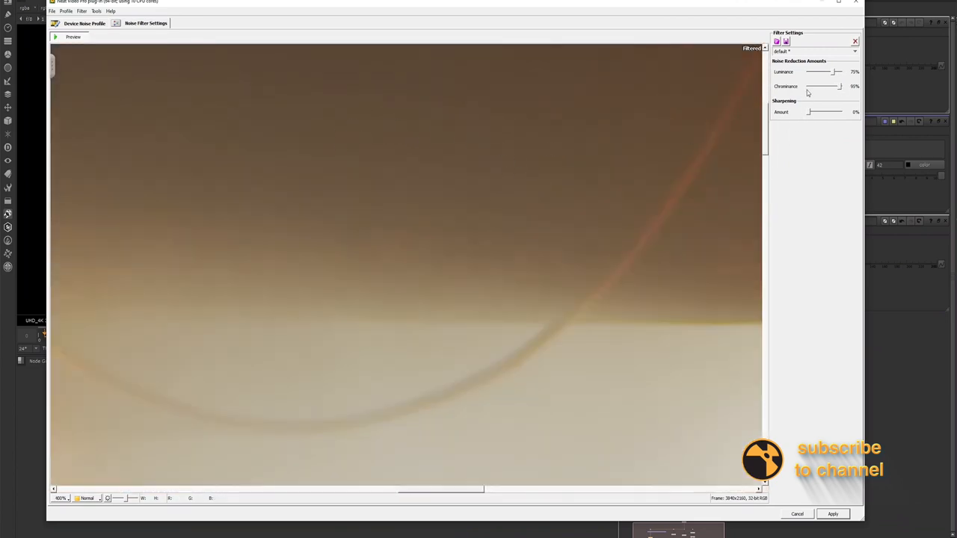
drag(827, 72, 834, 72)
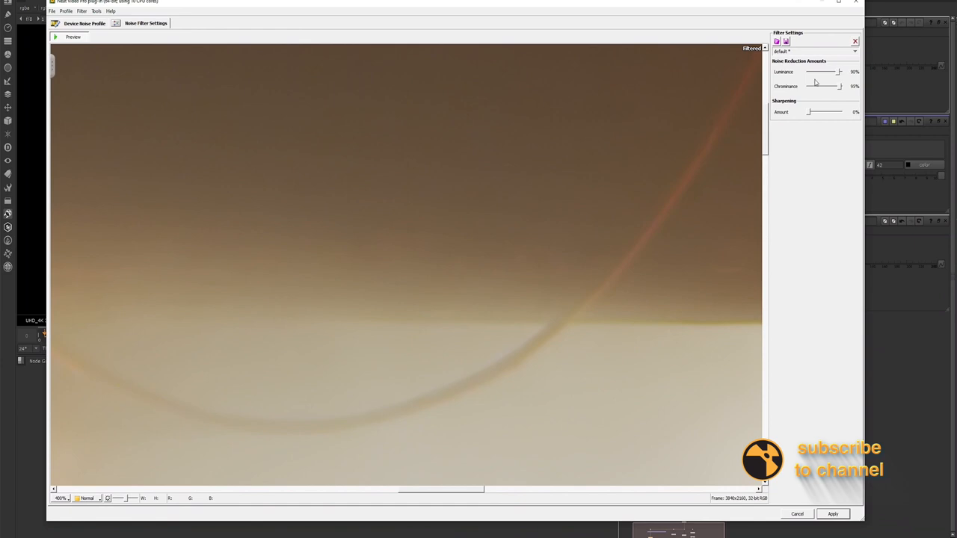
mouse_move(537, 156)
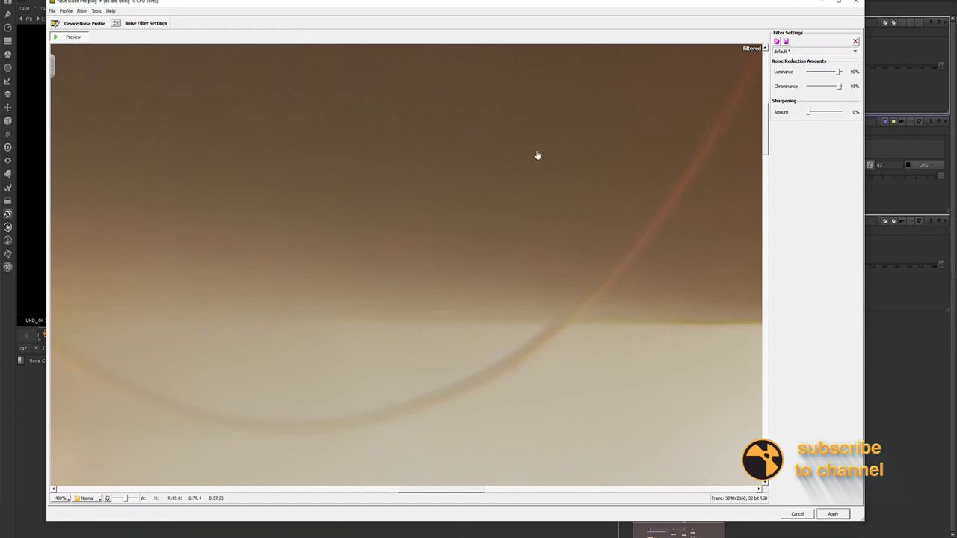
drag(834, 72, 844, 72)
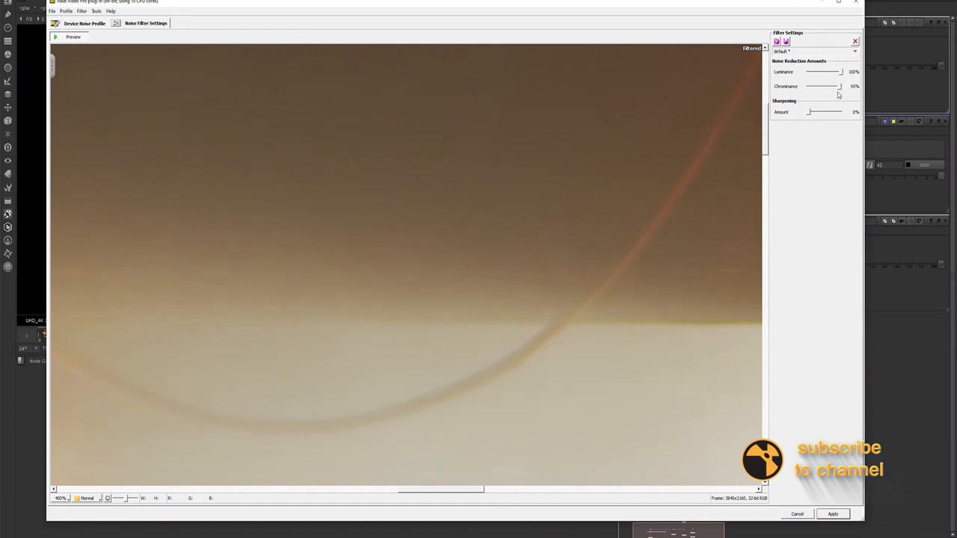
drag(836, 86, 841, 86)
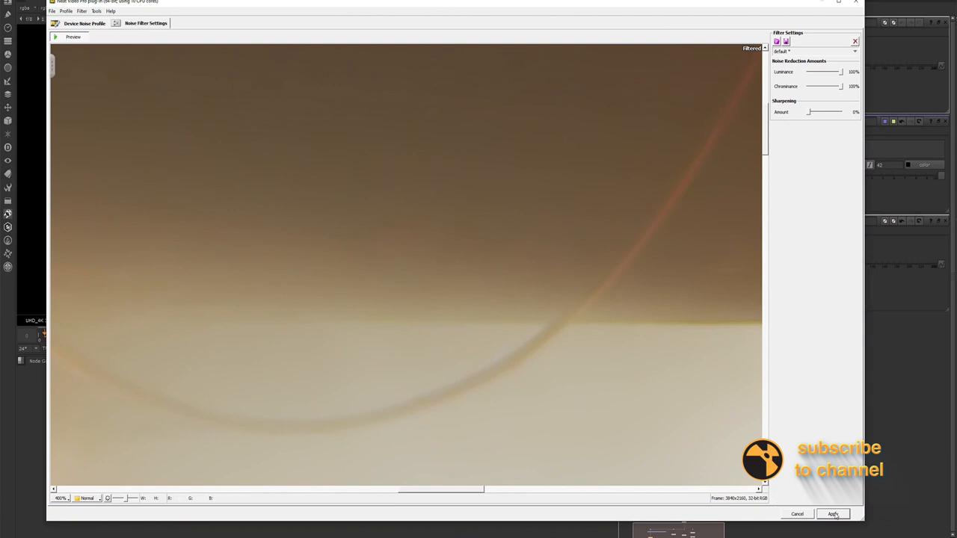
click(833, 515)
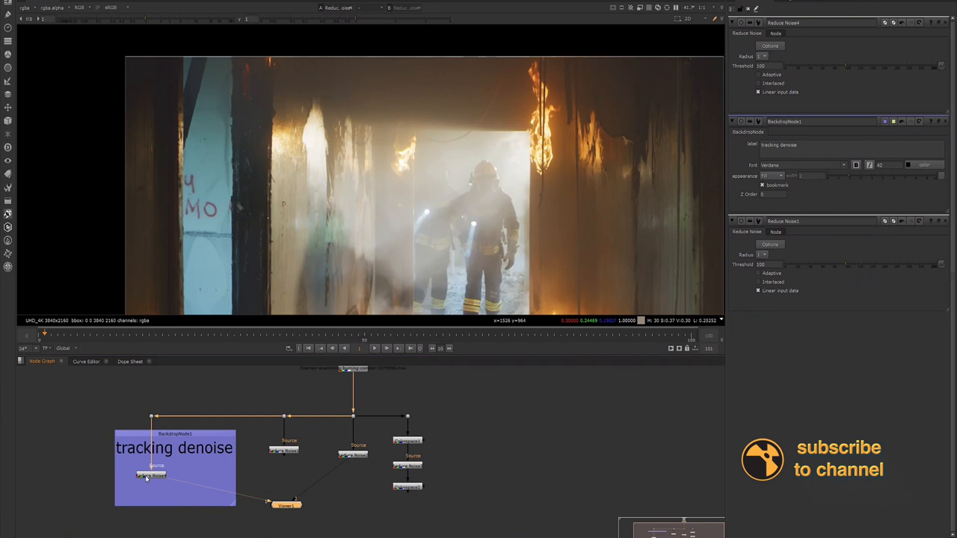
mouse_move(285, 417)
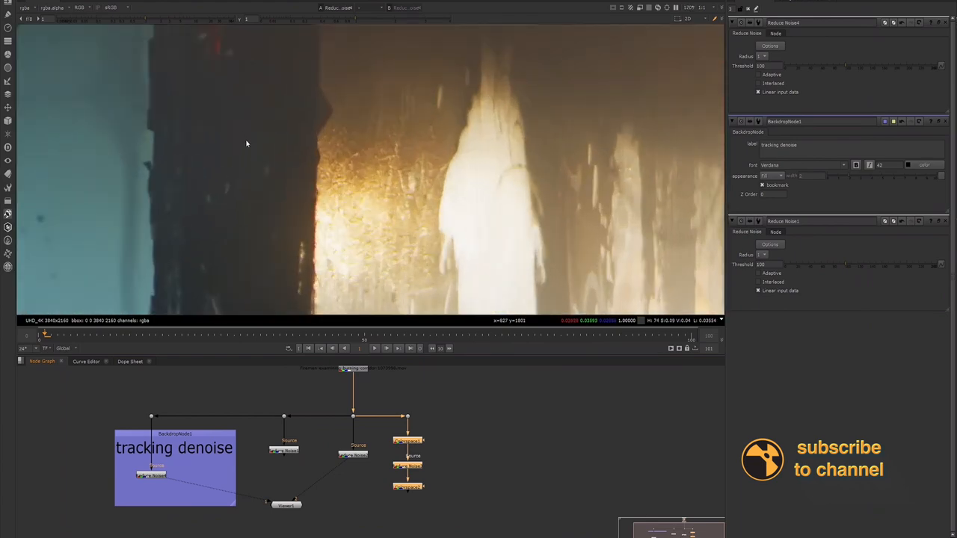
mouse_move(290, 113)
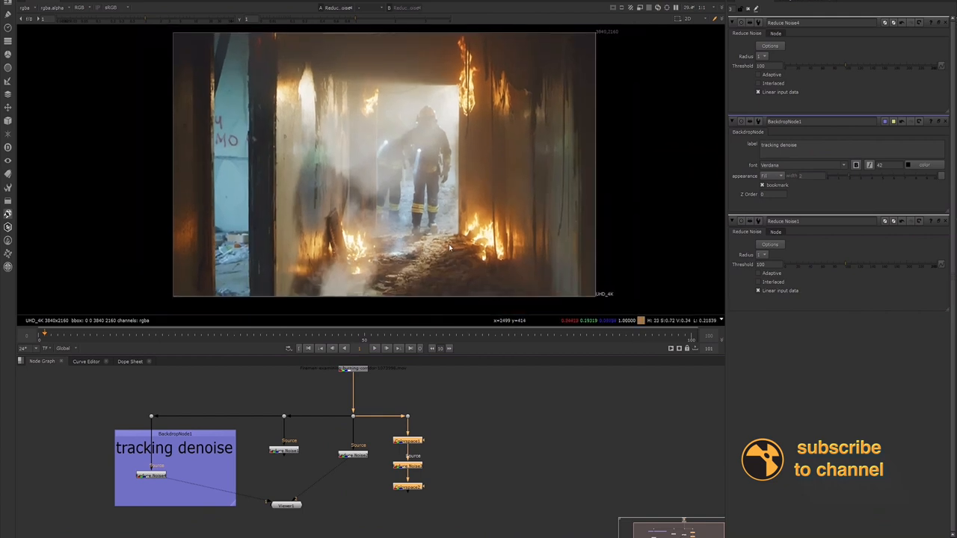
mouse_move(373, 470)
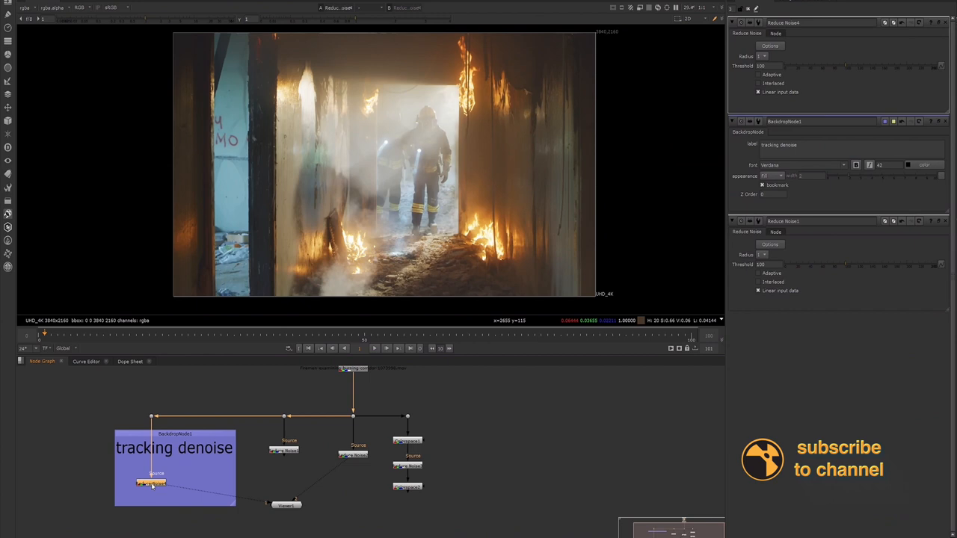
mouse_move(289, 513)
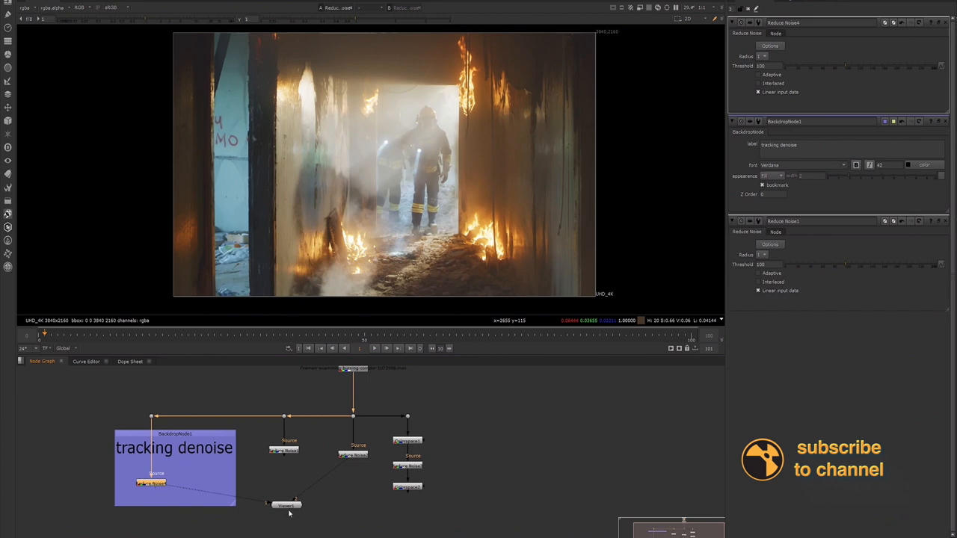